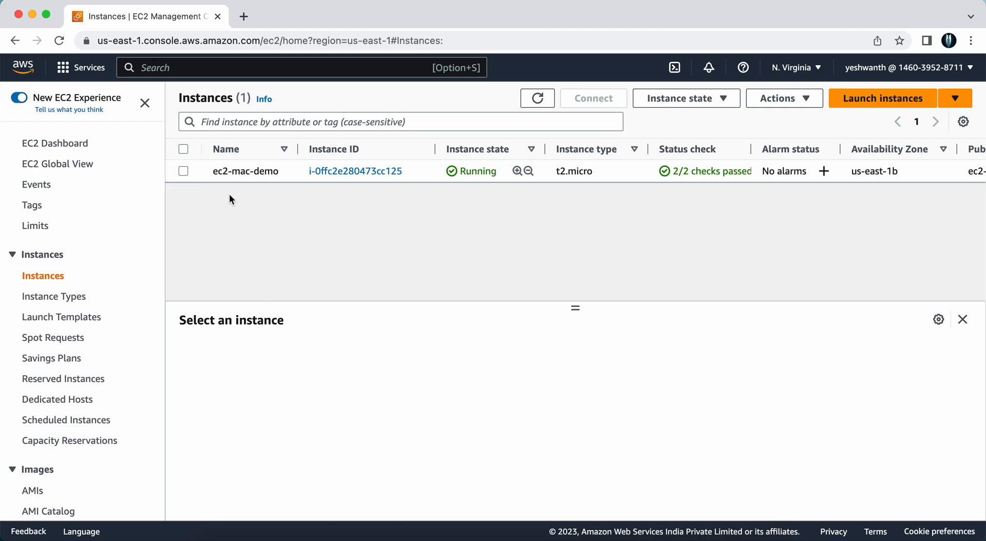
{"action": "mouse_move", "coordinate": [245, 212]}
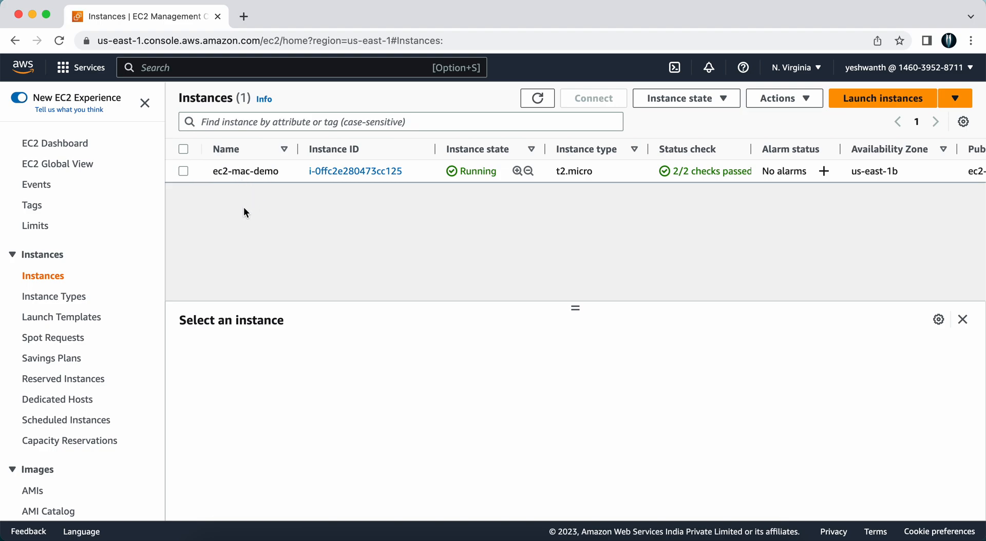
{"action": "mouse_move", "coordinate": [241, 213]}
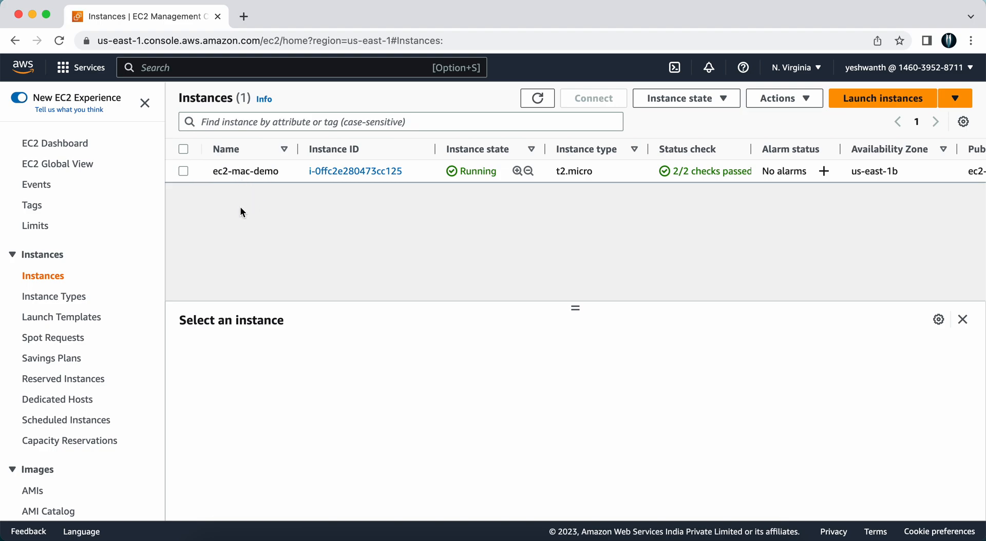
{"action": "mouse_move", "coordinate": [482, 172]}
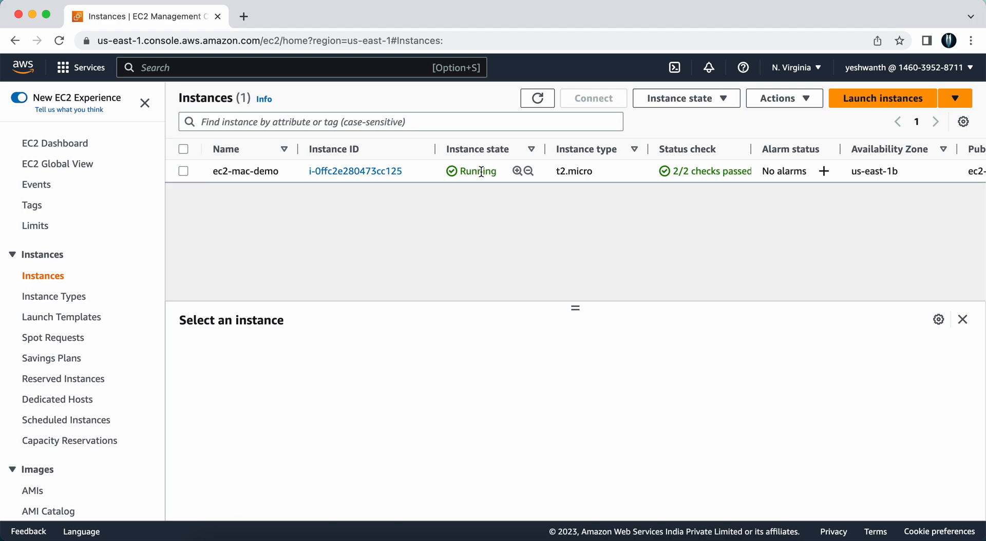
Select ec2-mac-demo, pick out its public IPv4 address, and scroll to key pair KP-Mac
{"action": "left_click", "coordinate": [183, 171]}
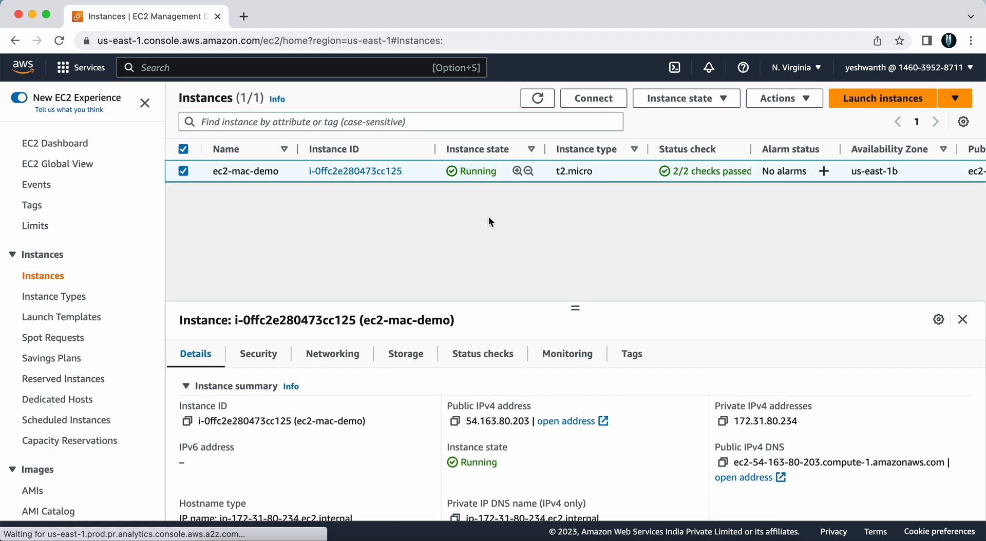
{"action": "mouse_move", "coordinate": [698, 171]}
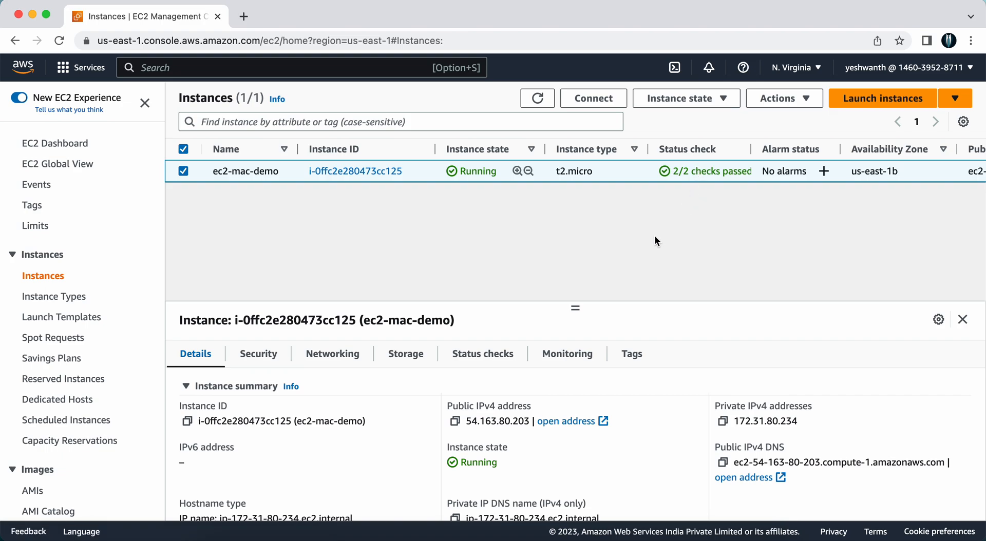
{"action": "mouse_move", "coordinate": [459, 251]}
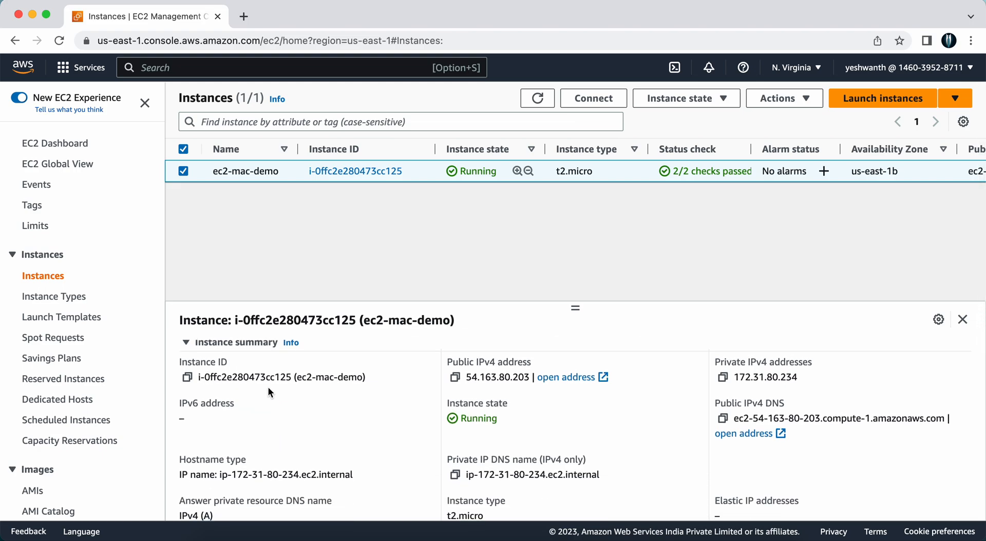
{"action": "mouse_move", "coordinate": [495, 381]}
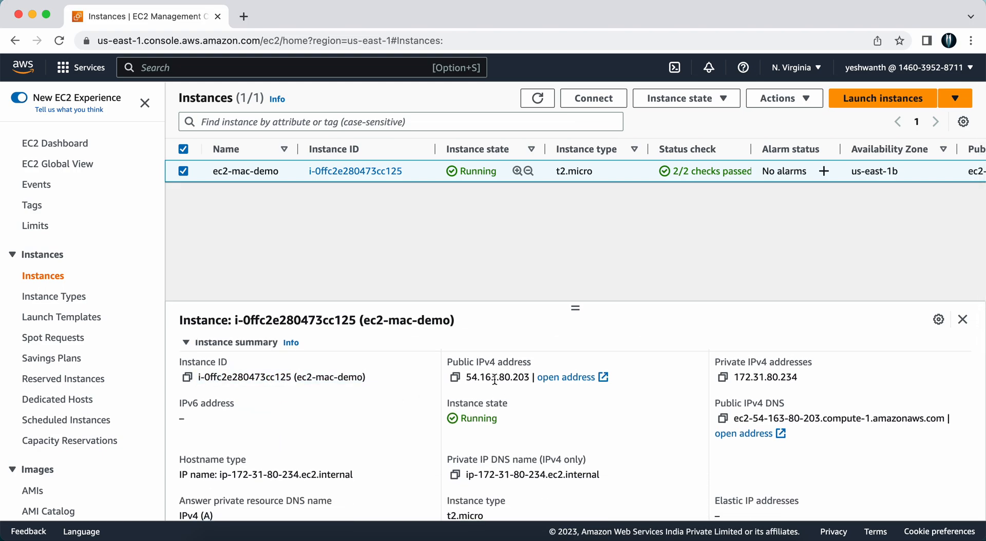
{"action": "double_click", "coordinate": [762, 377]}
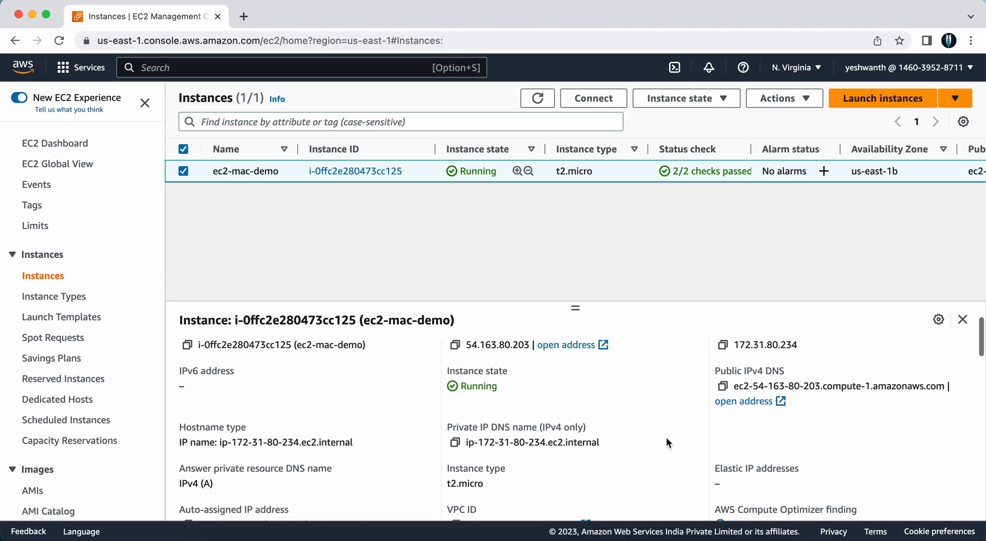
{"action": "scroll", "scroll_direction": "down", "scroll_amount": 3}
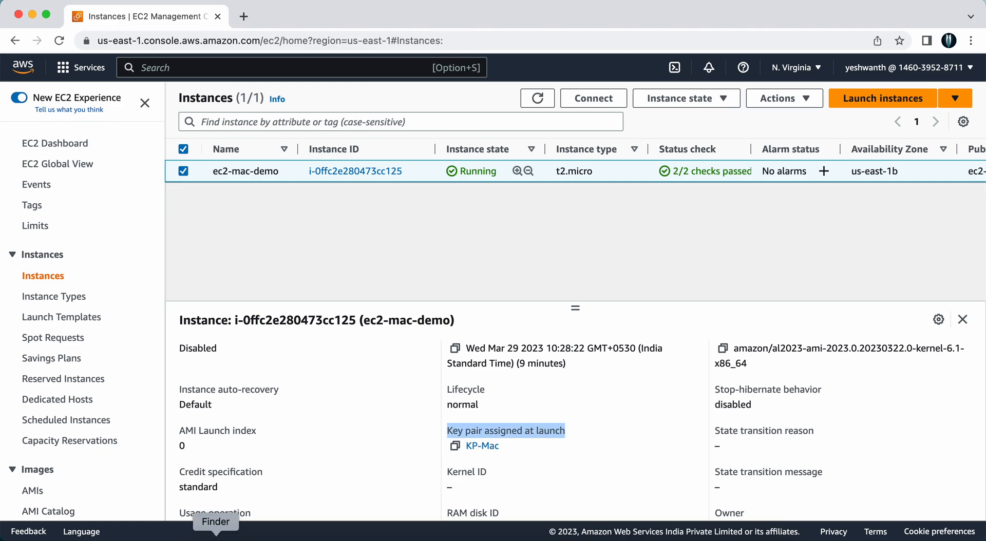
Open the Finder Keys folder showing KP-Mac.pem and learn-docker.pem
{"action": "left_click", "coordinate": [215, 522]}
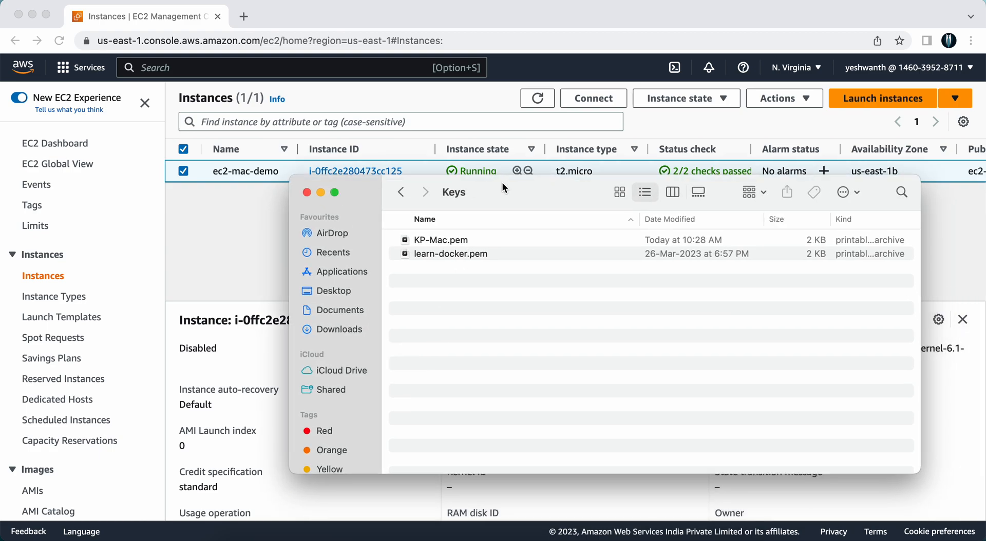
{"action": "mouse_move", "coordinate": [438, 244]}
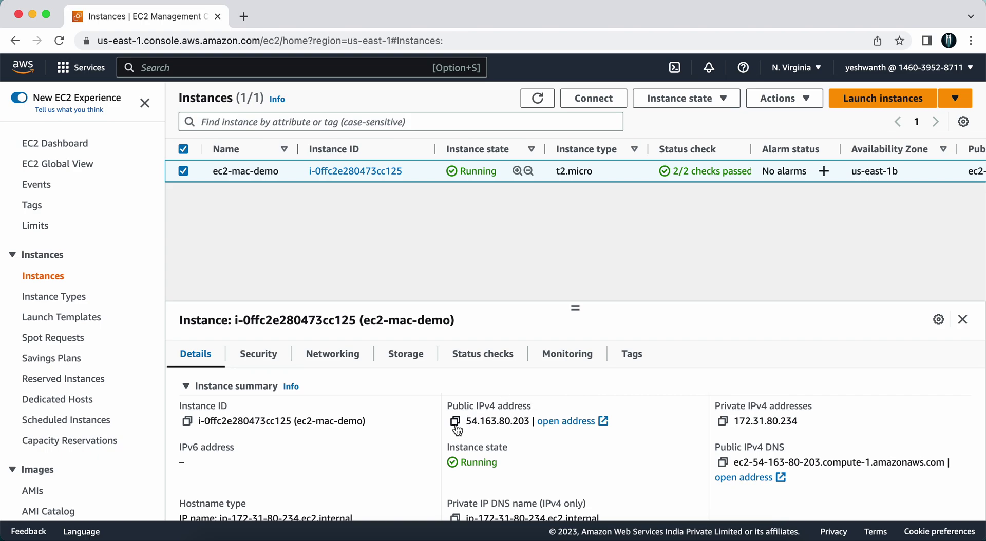
Open a new Terminal window with a zsh prompt in the Keys folder
{"action": "left_click", "coordinate": [455, 422]}
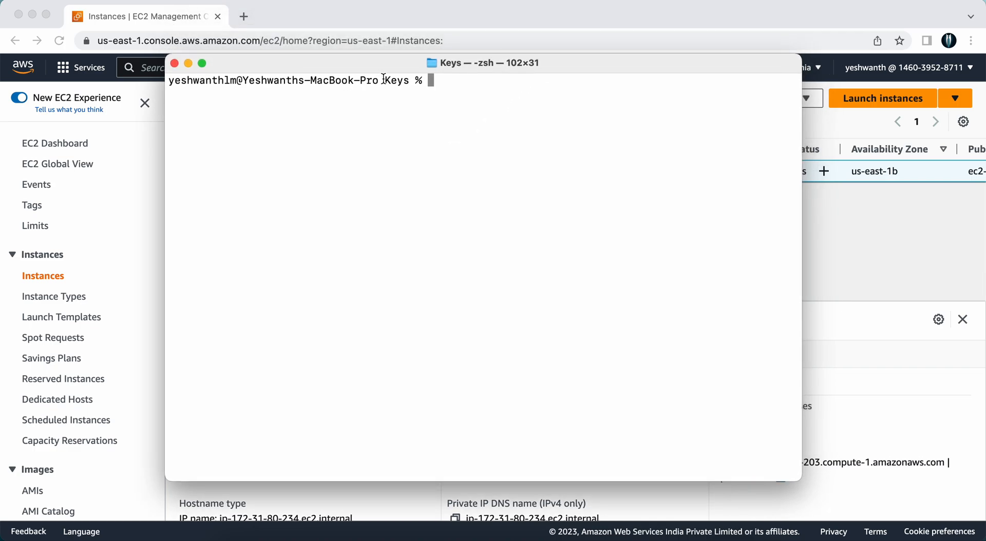
{"action": "double_click", "coordinate": [396, 81]}
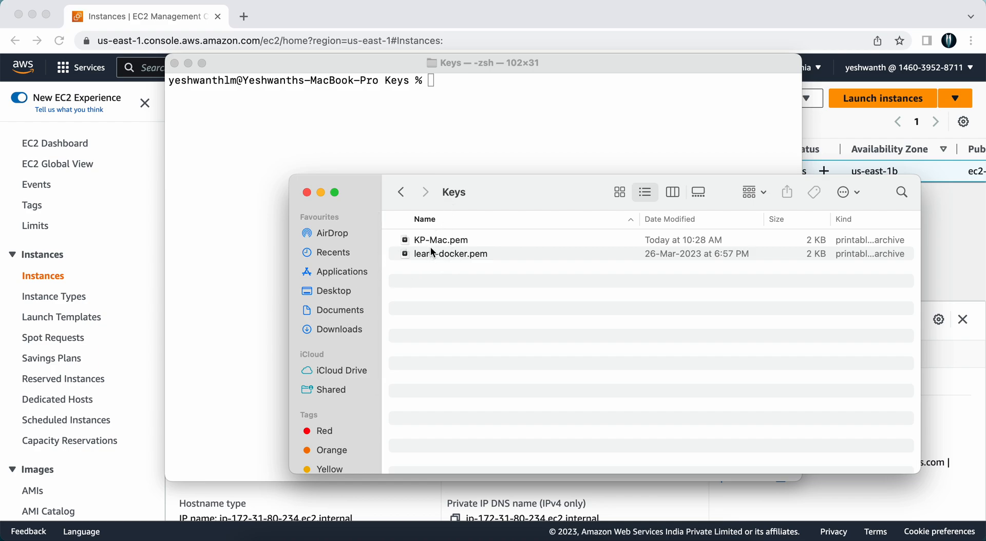
{"action": "mouse_move", "coordinate": [422, 261]}
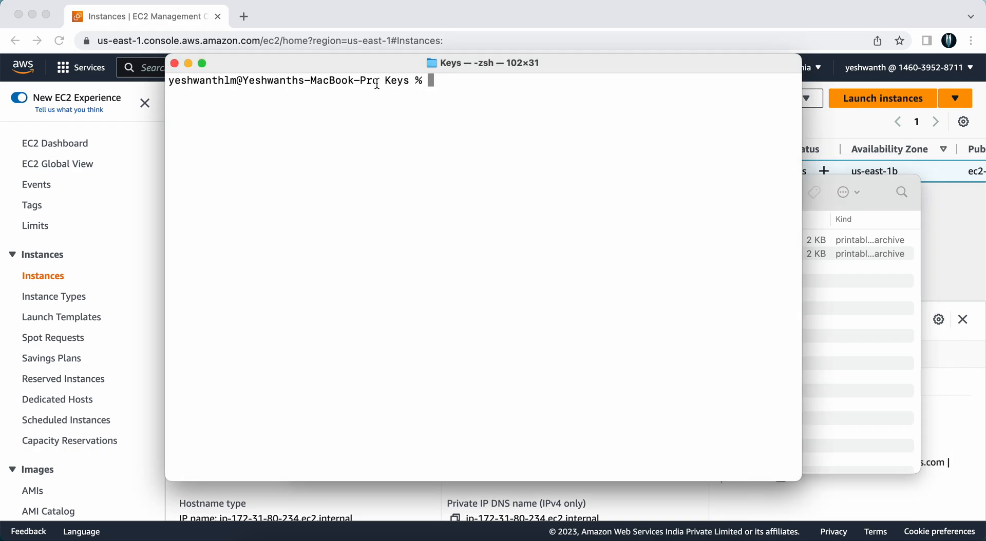
{"action": "mouse_move", "coordinate": [432, 88]}
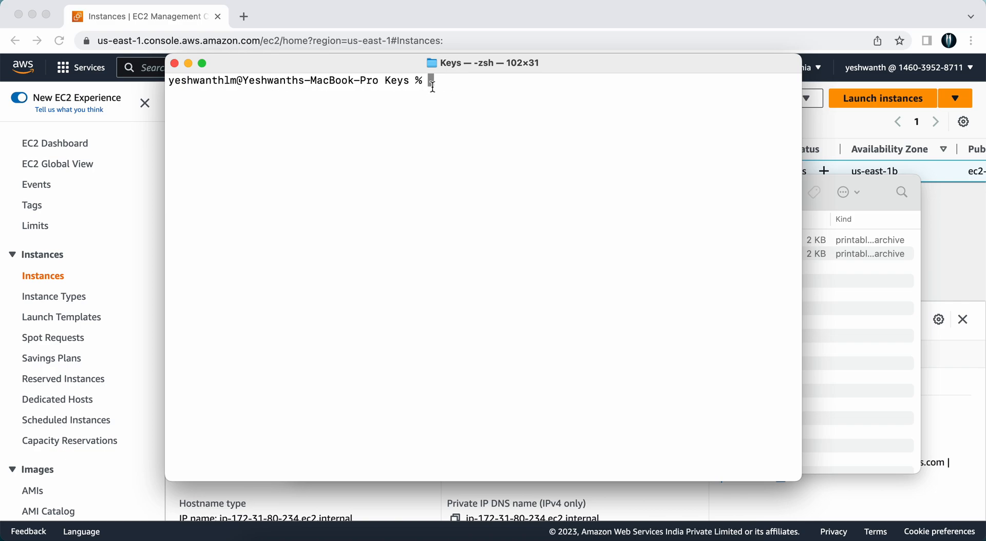
Type ssh -i "KP-Mac.pem" ec2-user@ in Terminal without running it
{"action": "type", "text": "s"}
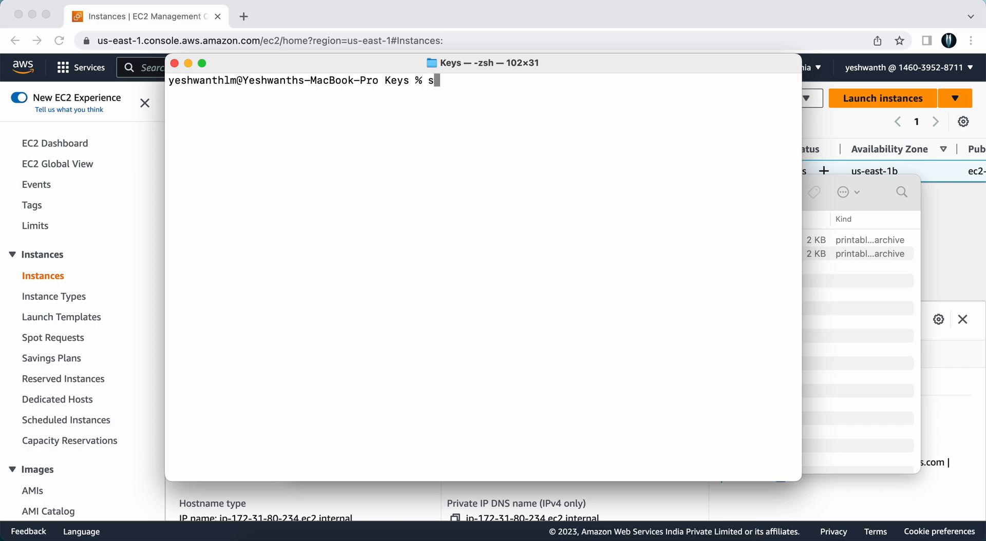
{"action": "type", "text": "sh -"}
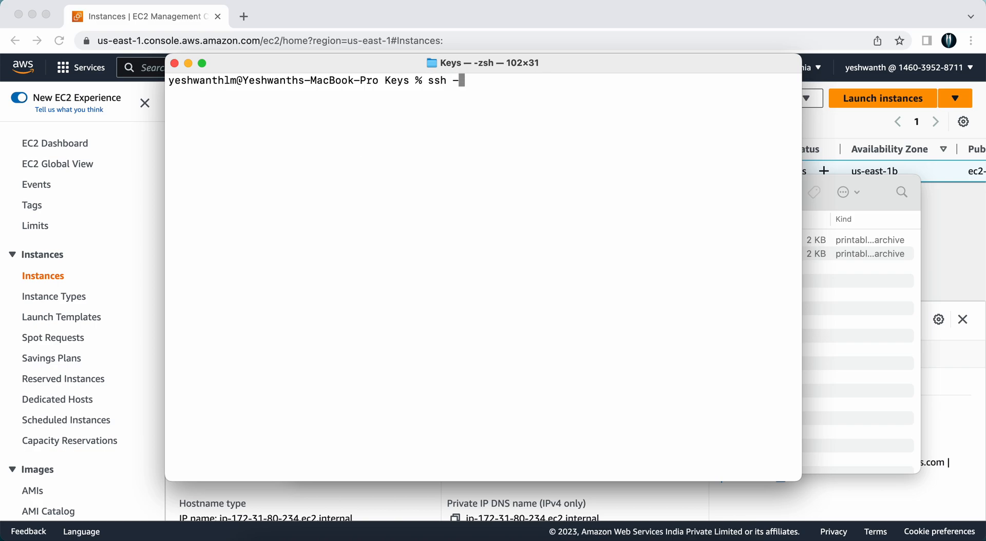
{"action": "type", "text": "i"}
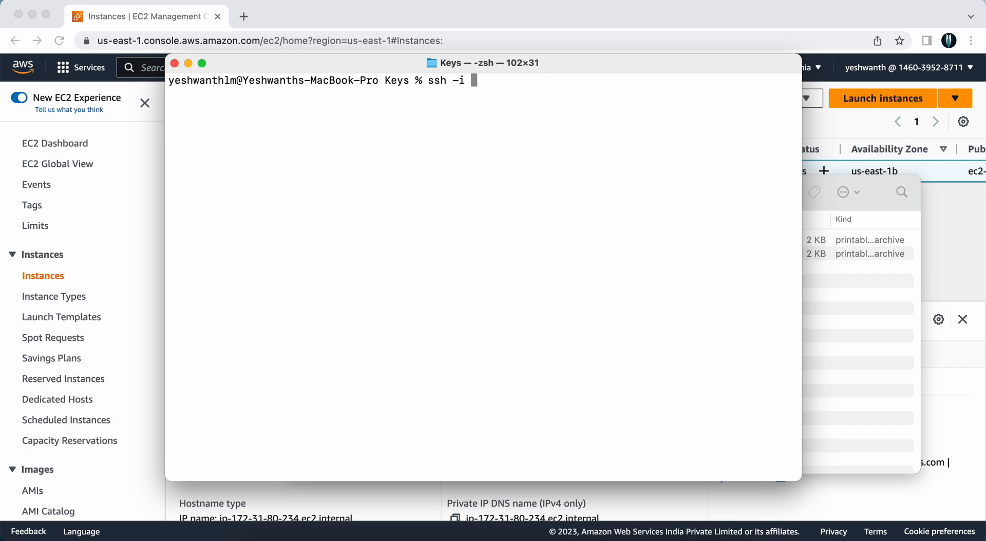
{"action": "type", "text": "\""}
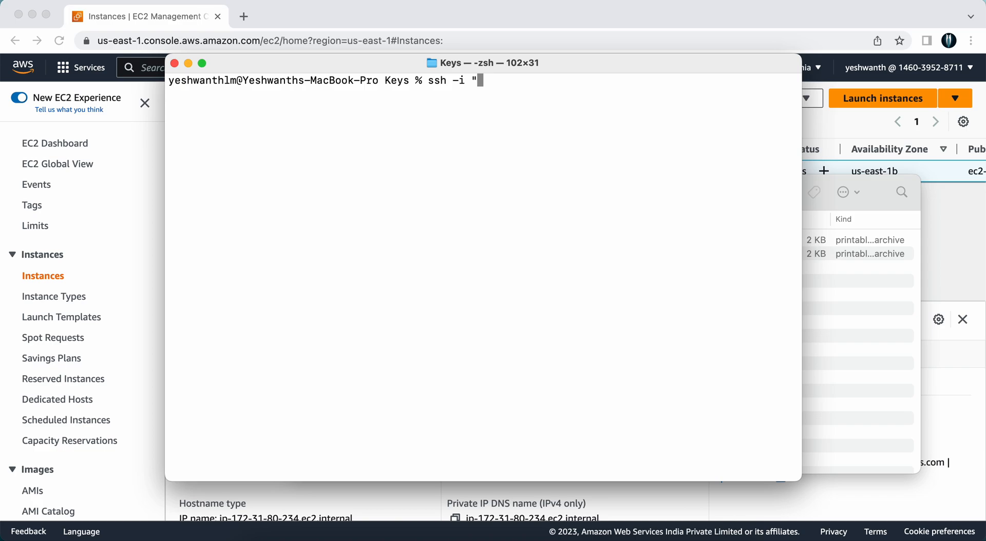
{"action": "type", "text": "KP"}
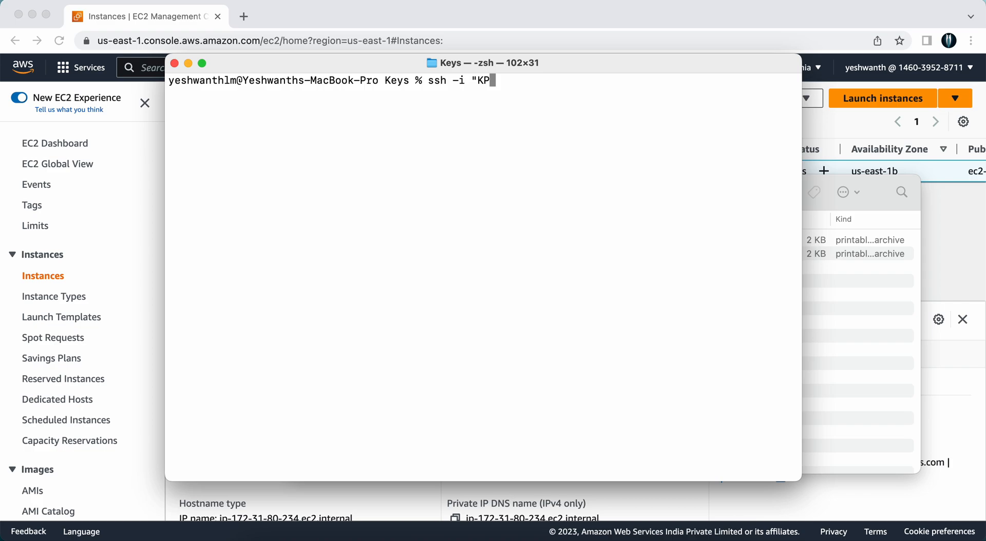
{"action": "type", "text": "-Mac.pem\""}
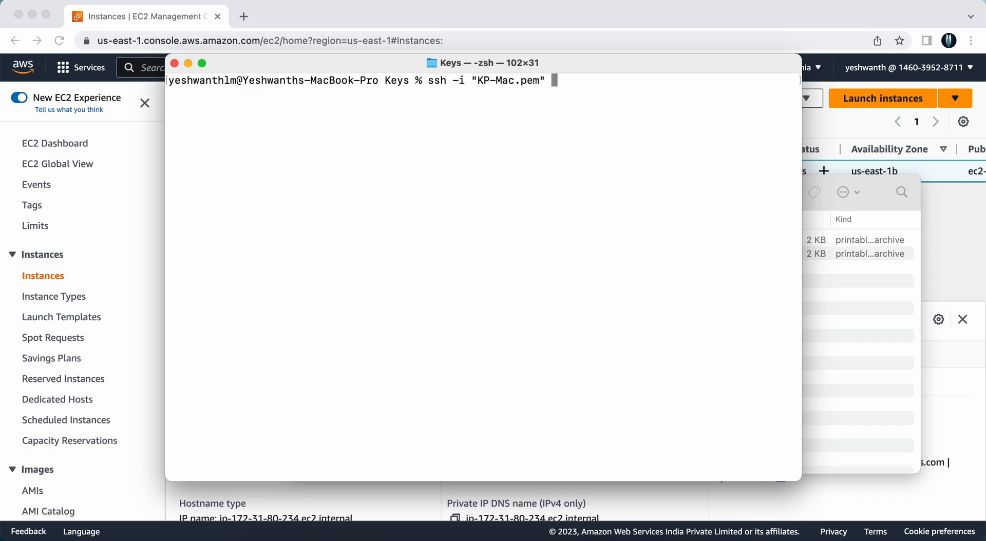
{"action": "type", "text": "ec"}
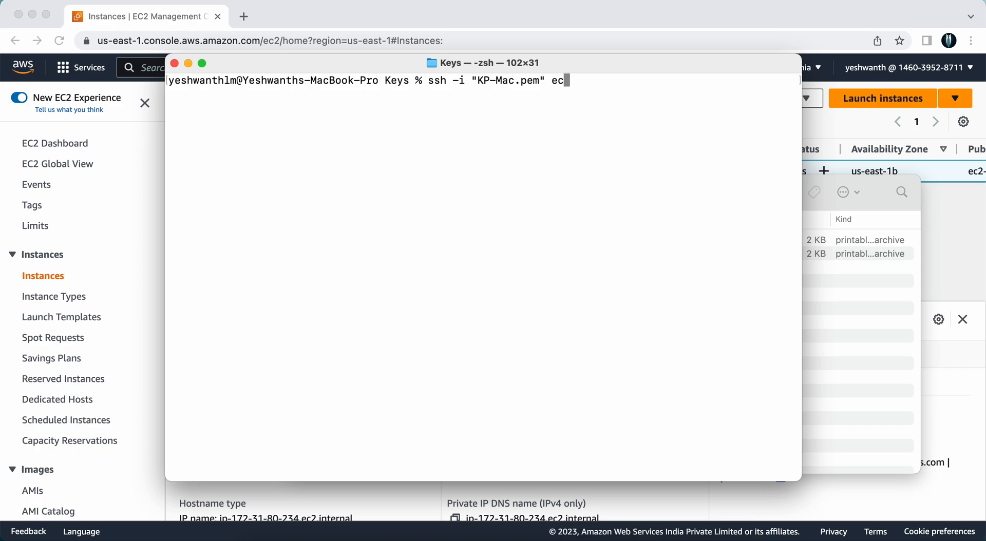
{"action": "type", "text": "2"}
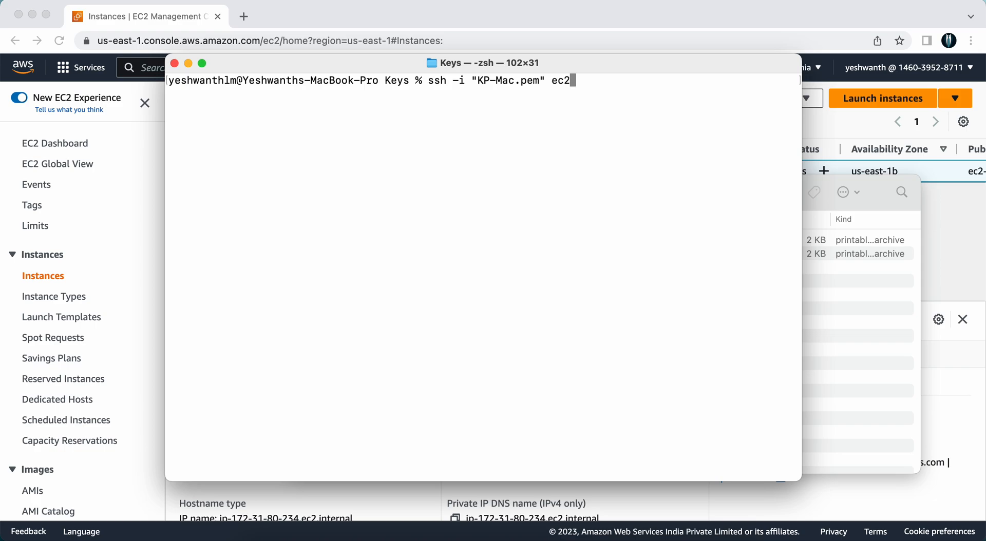
{"action": "type", "text": "-user"}
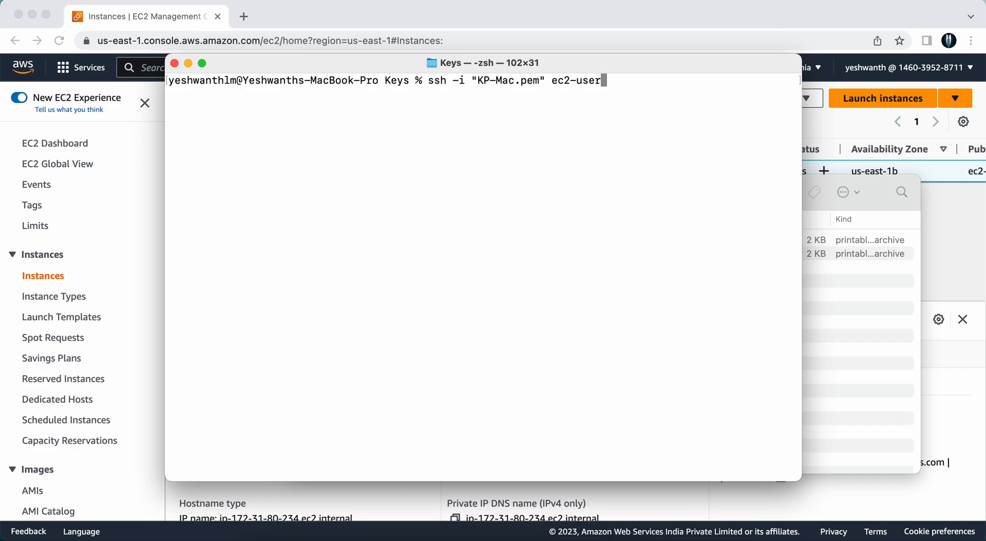
{"action": "type", "text": "@"}
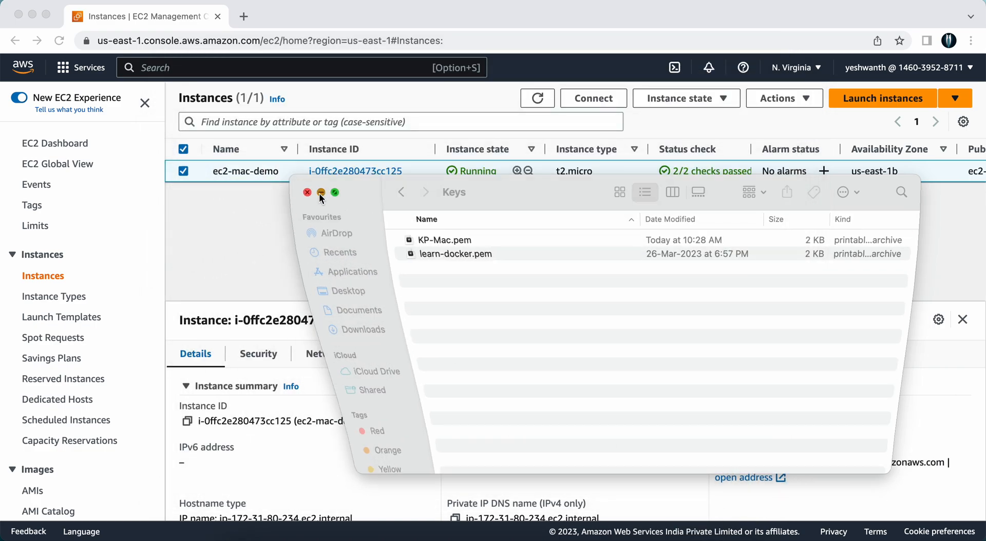
Paste the public IP 54.163.80.203 after ec2-user@ and run the ssh command
{"action": "left_click", "coordinate": [454, 422]}
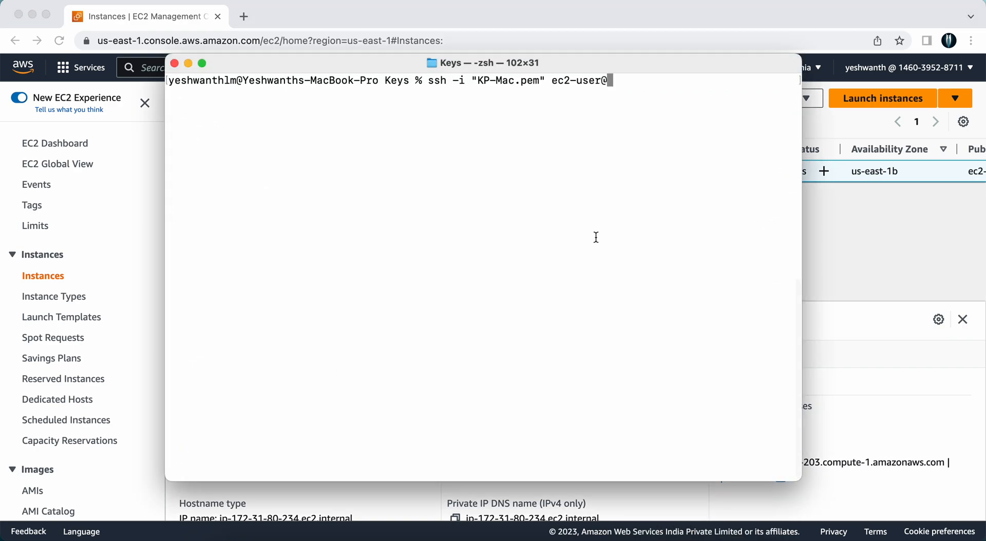
{"action": "right_click", "coordinate": [609, 81]}
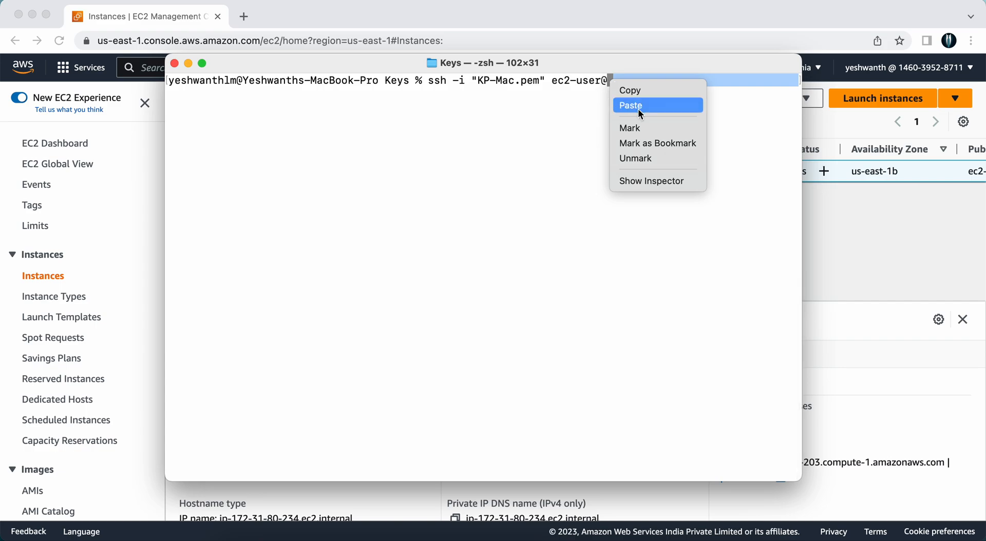
{"action": "left_click", "coordinate": [630, 105]}
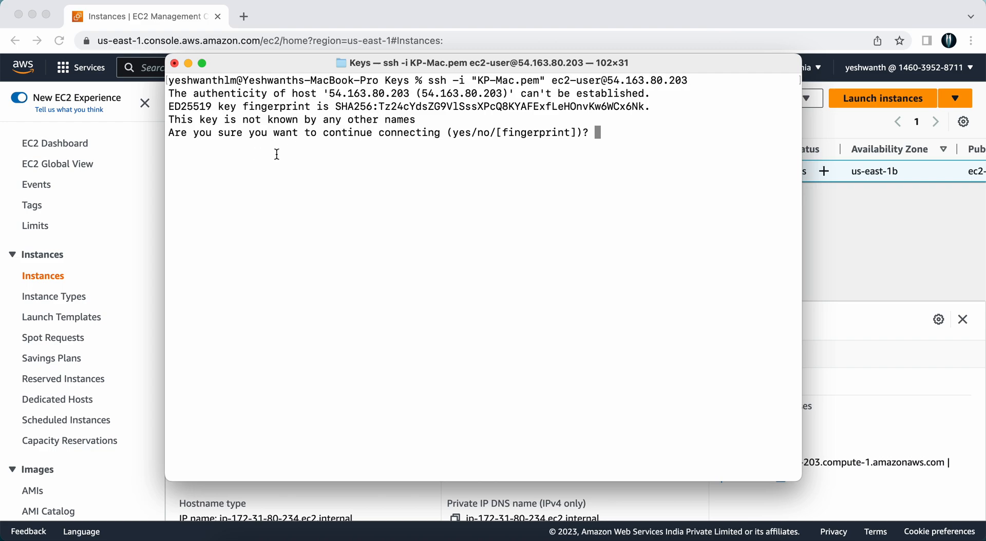
{"action": "mouse_move", "coordinate": [383, 149]}
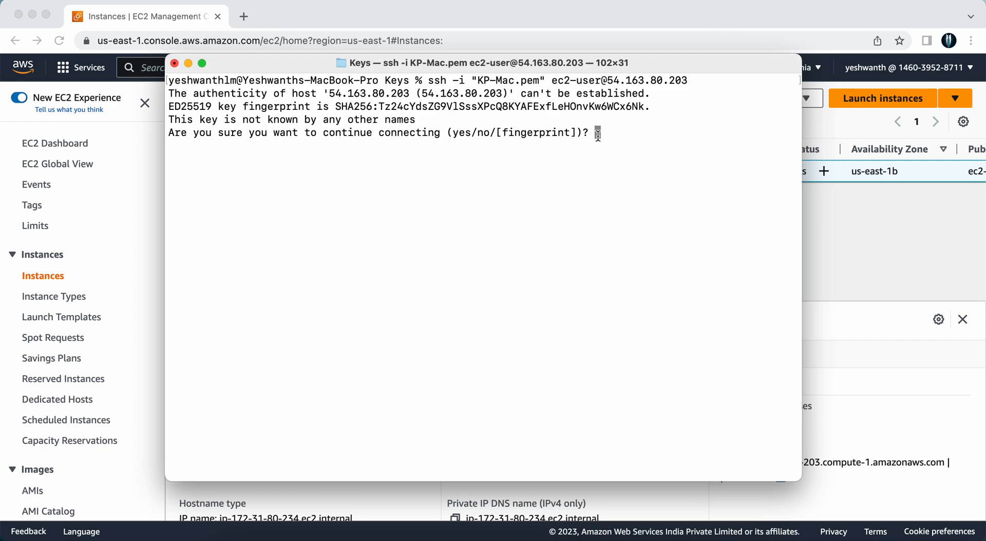
Answer yes to the host fingerprint, see the too-open key error, and begin typing chmod
{"action": "type", "text": "yes"}
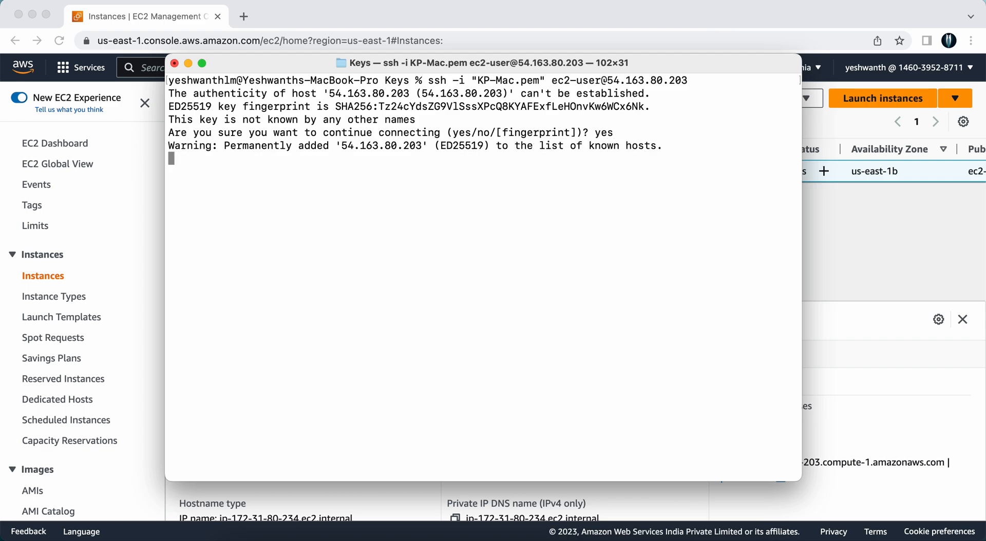
{"action": "key", "text": "Return"}
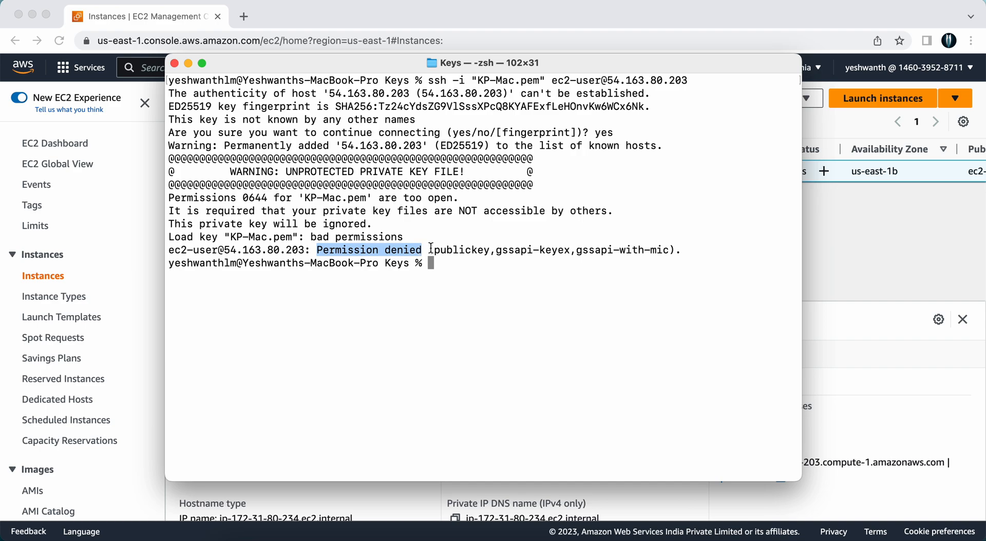
{"action": "left_click", "coordinate": [427, 250]}
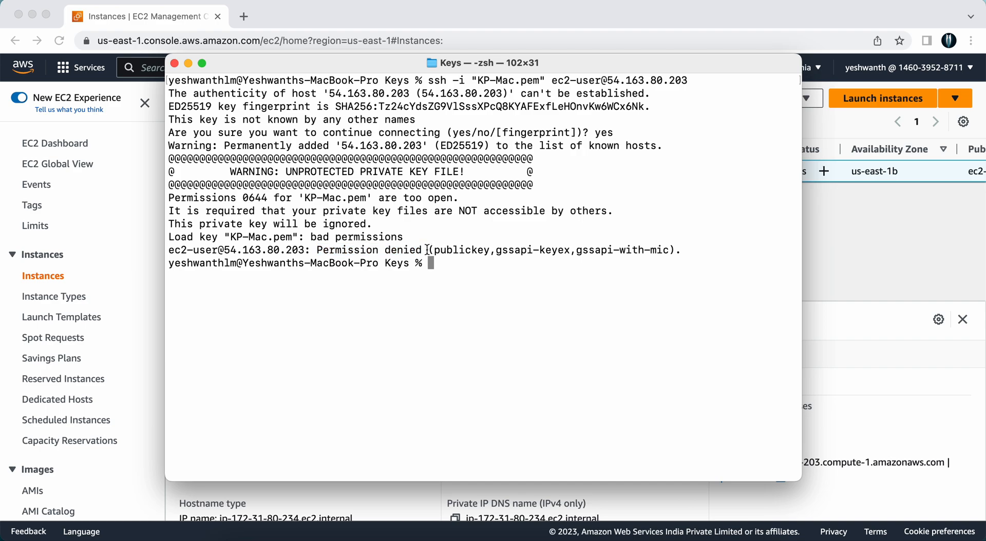
{"action": "mouse_move", "coordinate": [435, 275]}
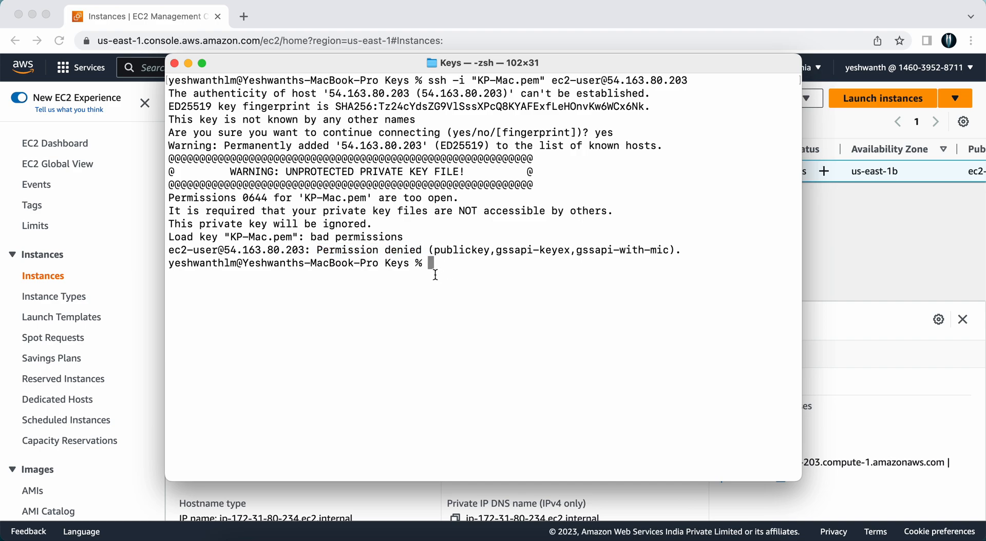
{"action": "type", "text": "c"}
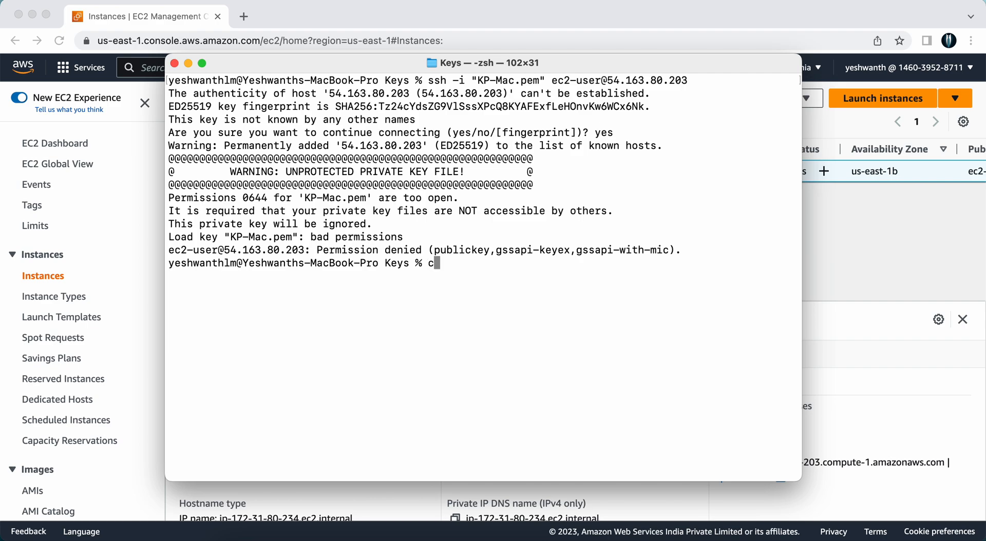
{"action": "type", "text": "hmod"}
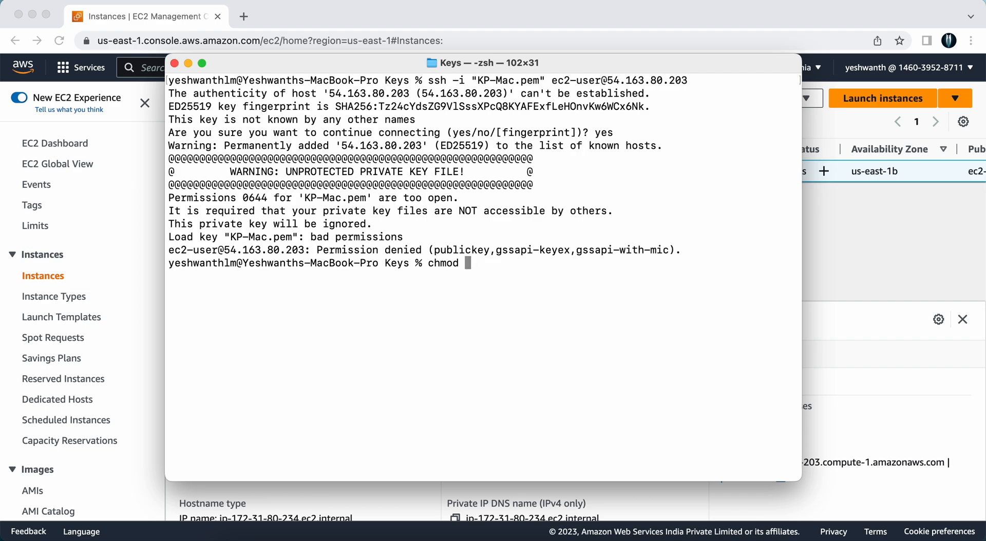
Run chmod 400 KP-Mac.pem so only the owner can read the key
{"action": "type", "text": "400"}
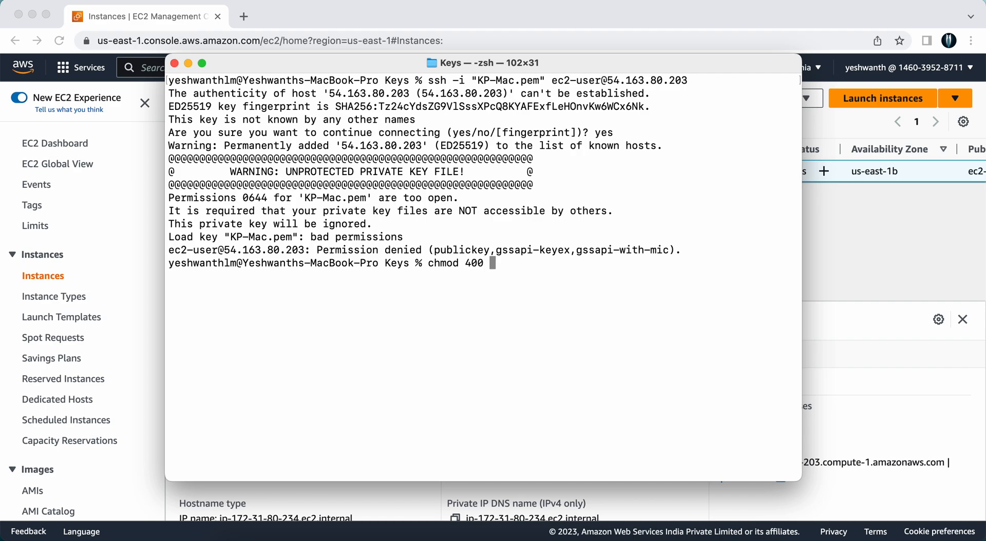
{"action": "type", "text": "K"}
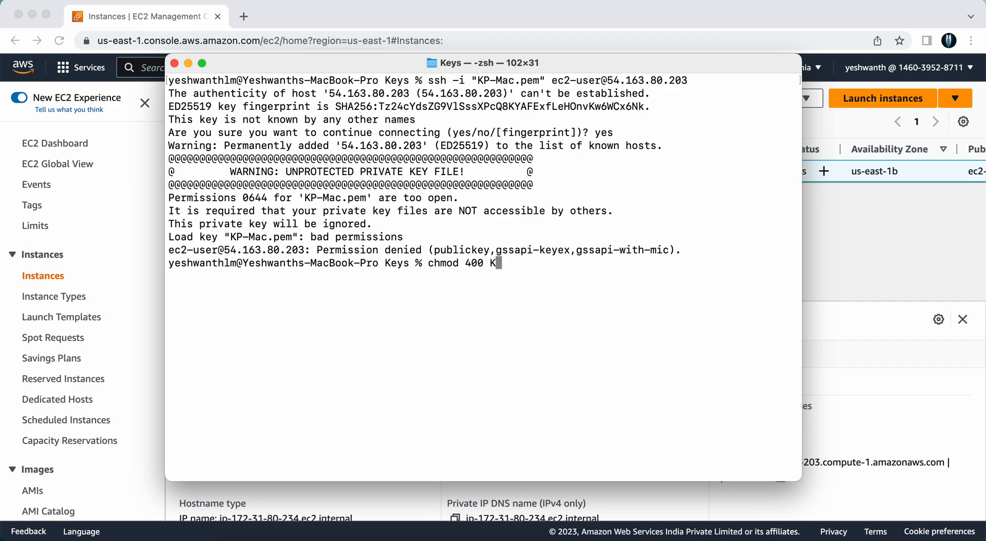
{"action": "type", "text": "P-Mac.pem"}
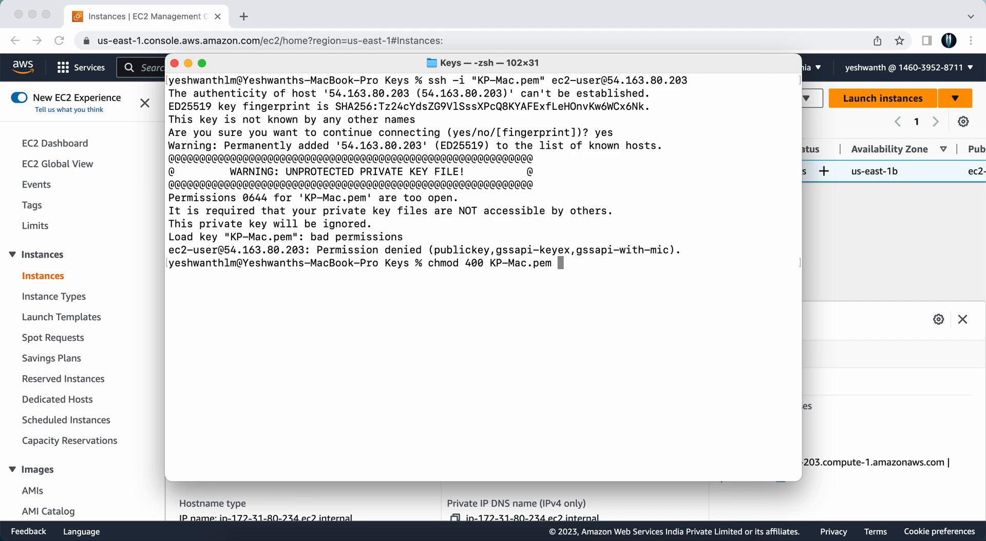
{"action": "key", "text": "Enter"}
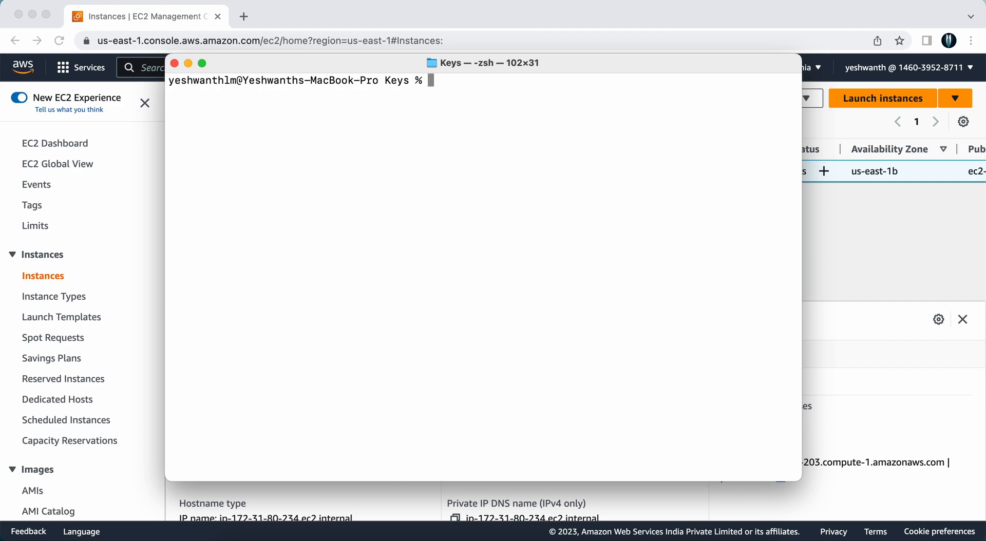
{"action": "type", "text": "chmod 400 KP-Mac.pem"}
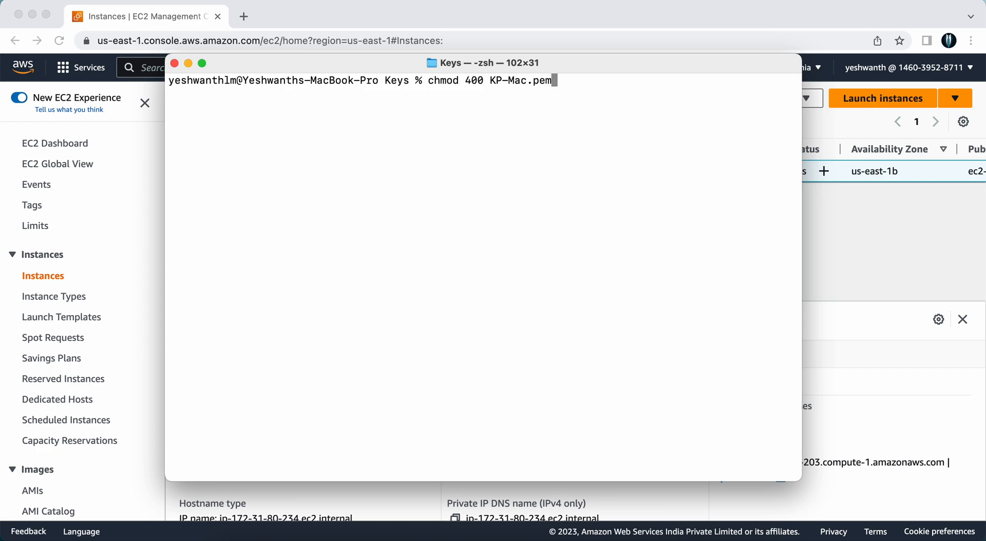
{"action": "type", "text": "ssh -i \"KP-Mac.pem\" ec2-user@54.163.80.203"}
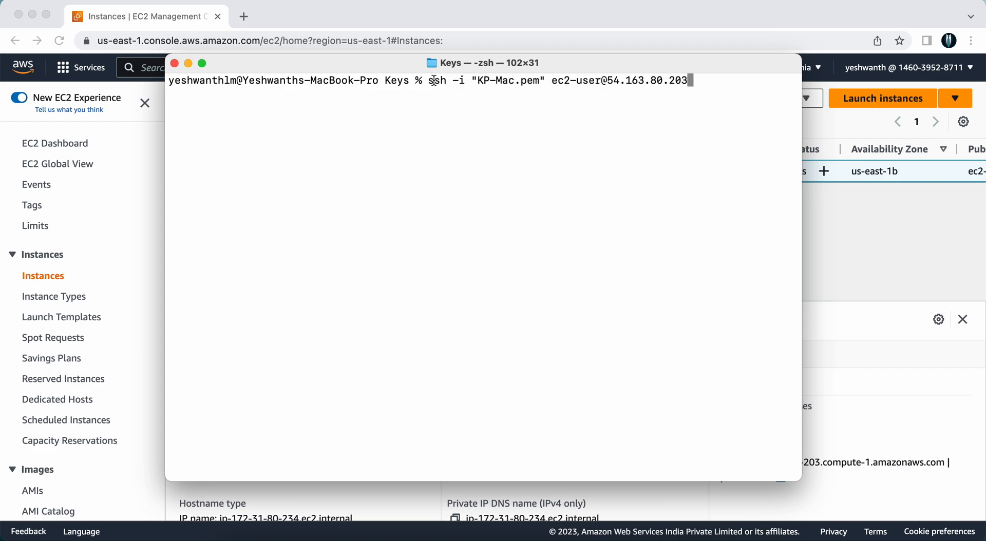
{"action": "left_click_drag", "start_coordinate": [429, 81], "coordinate": [688, 81]}
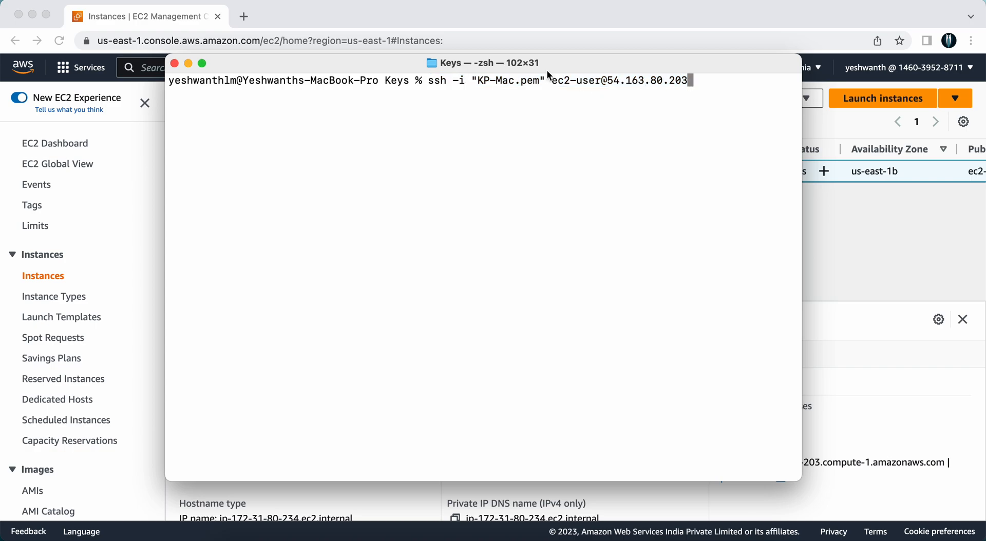
{"action": "mouse_move", "coordinate": [694, 88]}
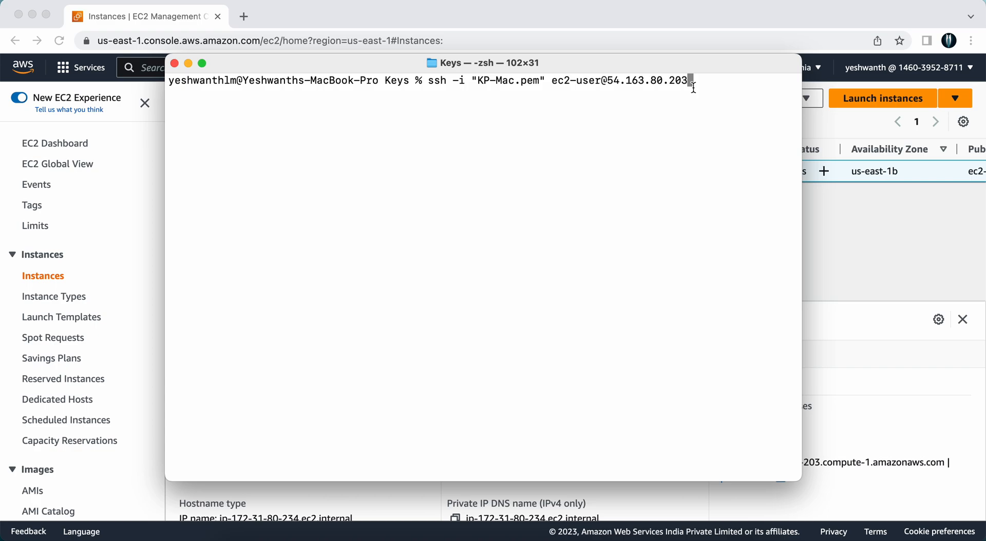
{"action": "mouse_move", "coordinate": [693, 188]}
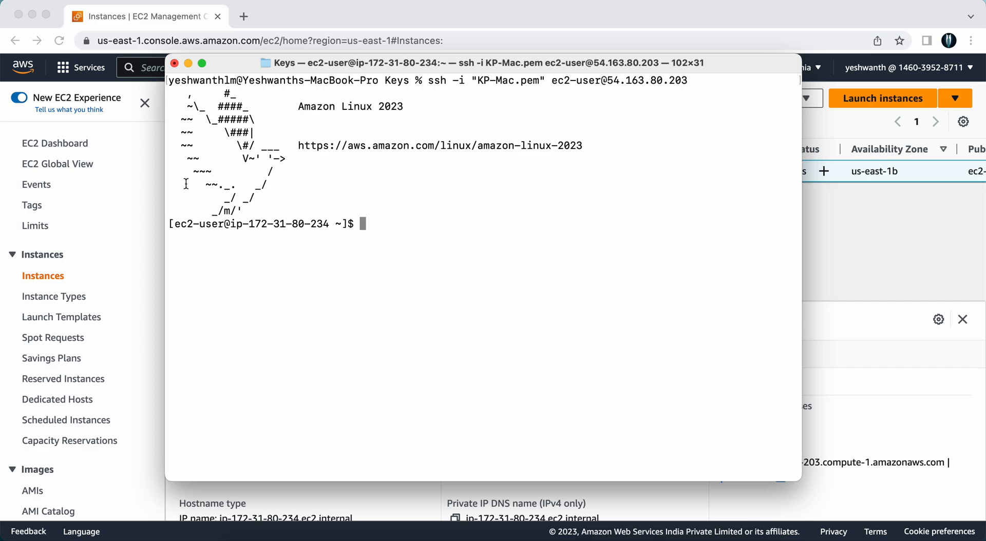
{"action": "mouse_move", "coordinate": [354, 125]}
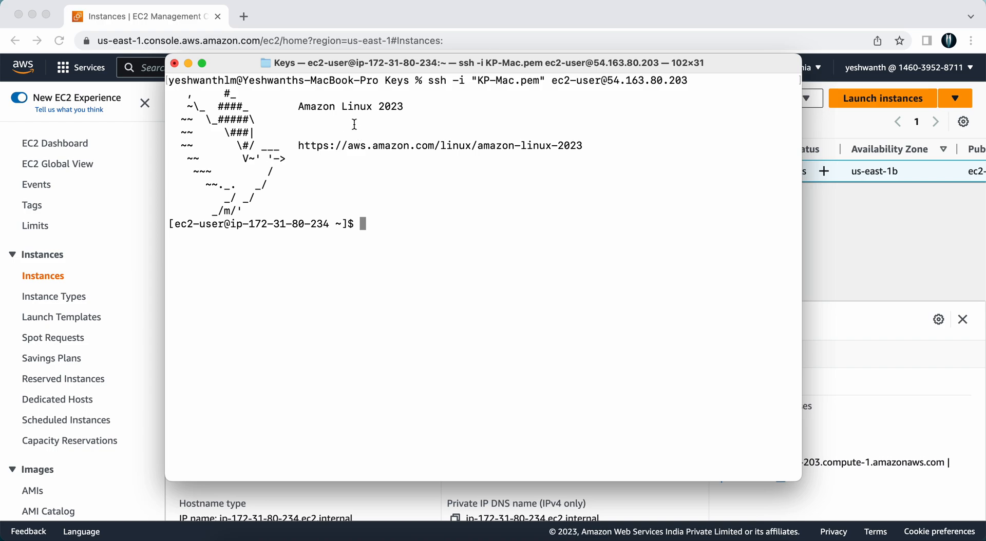
{"action": "mouse_move", "coordinate": [300, 108]}
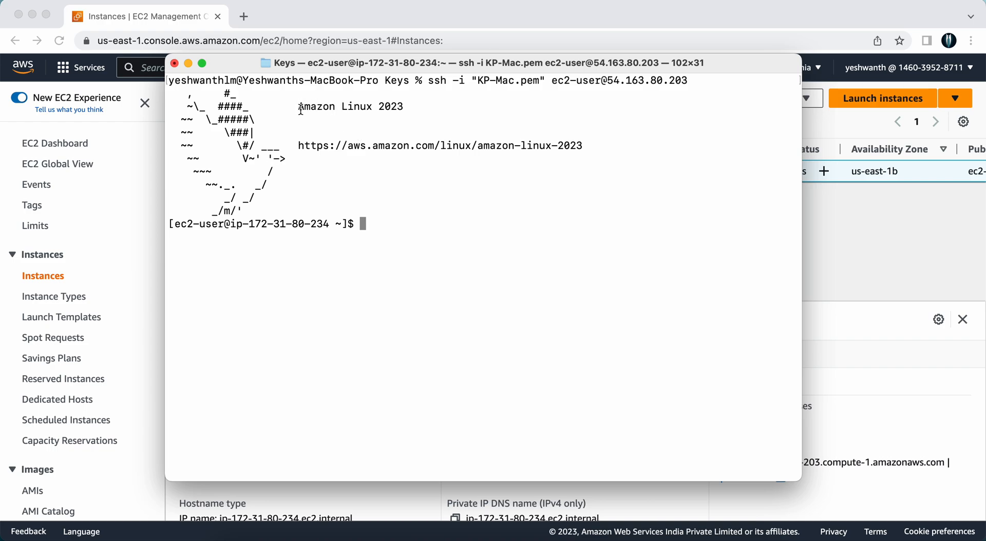
{"action": "mouse_move", "coordinate": [176, 237]}
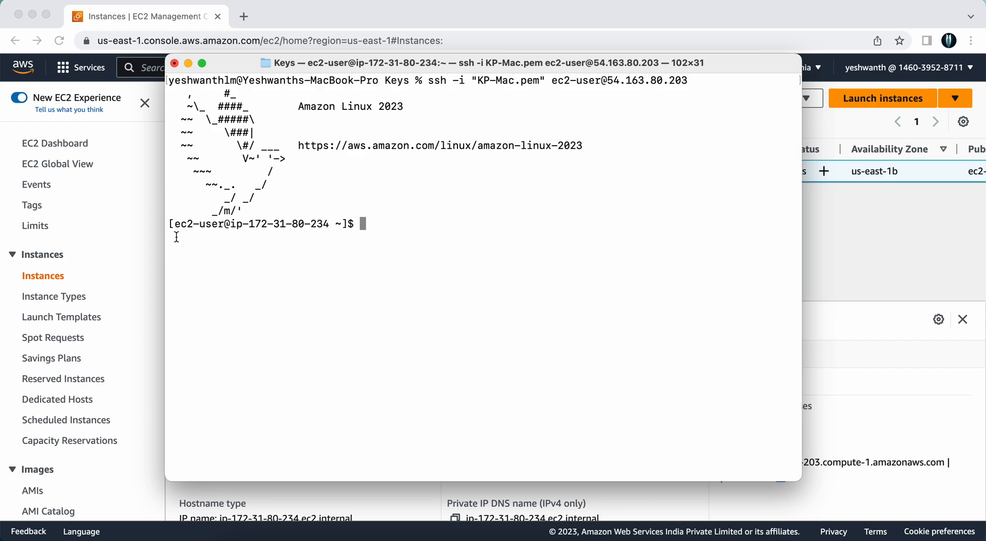
{"action": "mouse_move", "coordinate": [301, 106]}
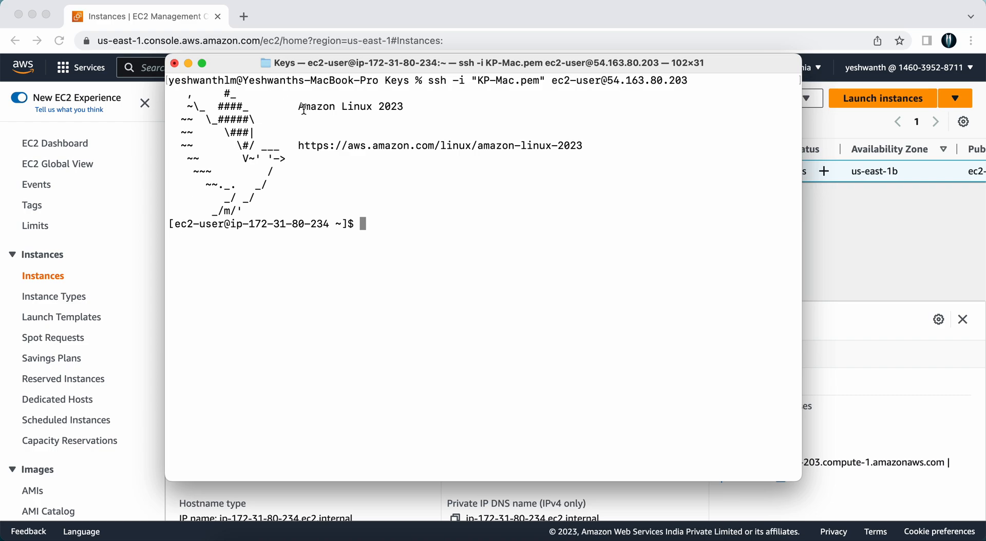
Highlight the Amazon Linux 2023 banner text and its documentation link
{"action": "left_click_drag", "start_coordinate": [298, 106], "coordinate": [403, 105]}
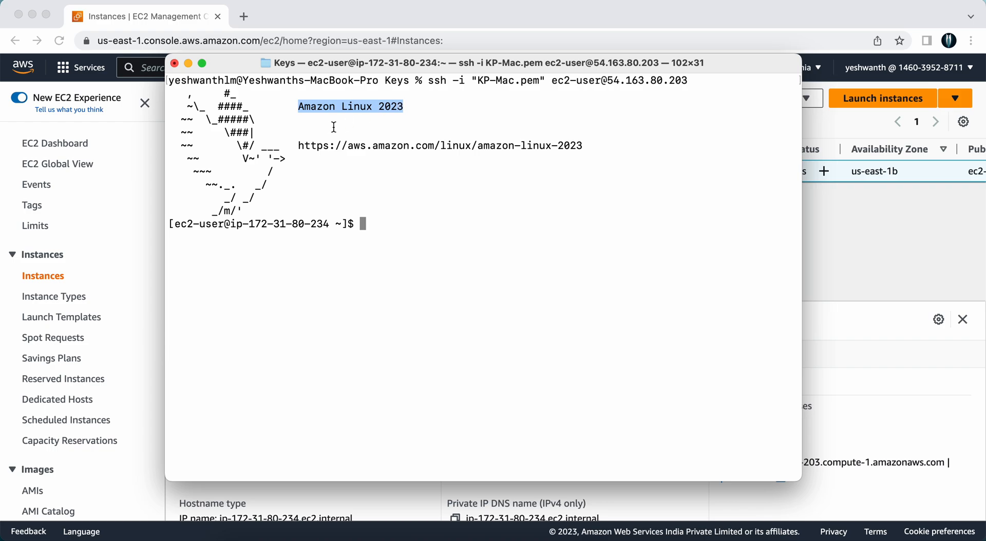
{"action": "left_click", "coordinate": [310, 107]}
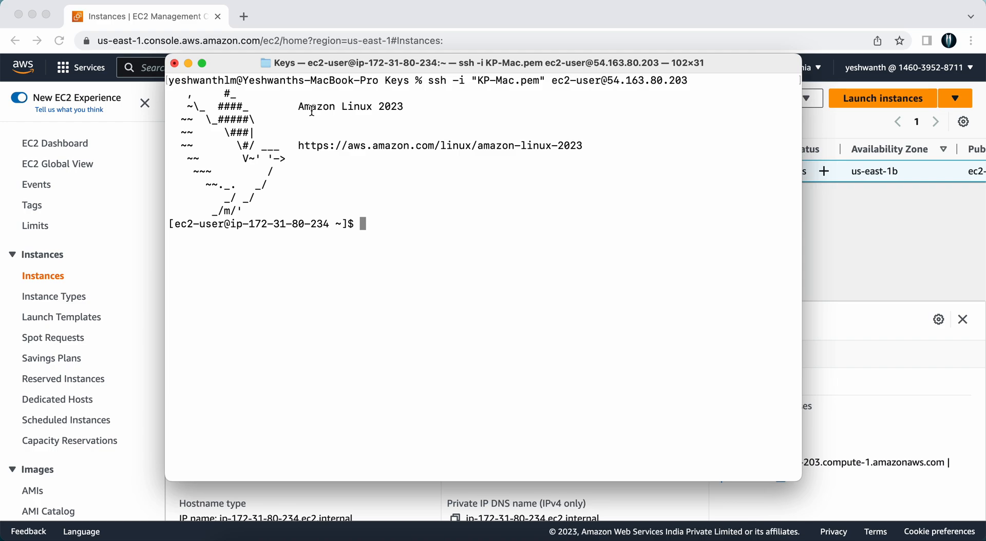
{"action": "mouse_move", "coordinate": [236, 209]}
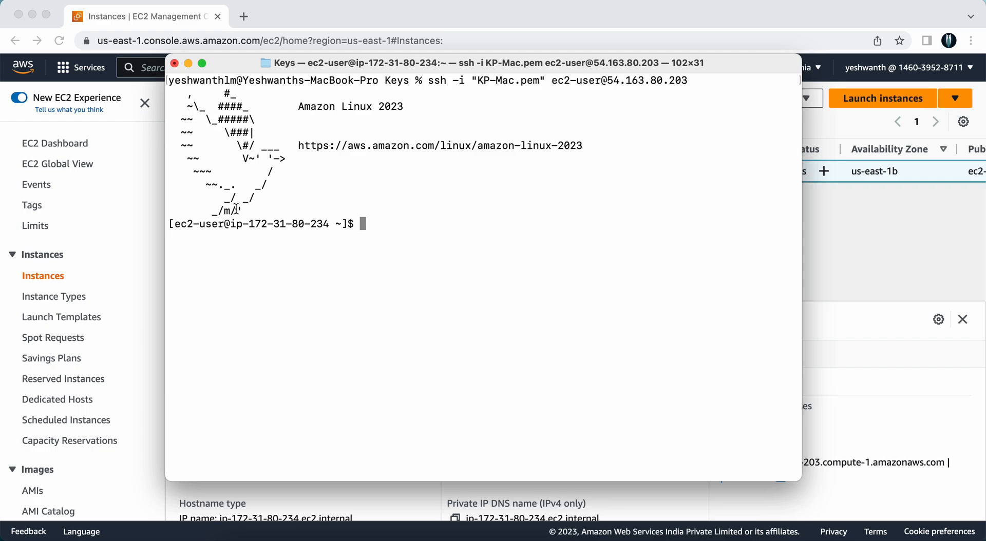
{"action": "left_click_drag", "start_coordinate": [182, 94], "coordinate": [232, 211]}
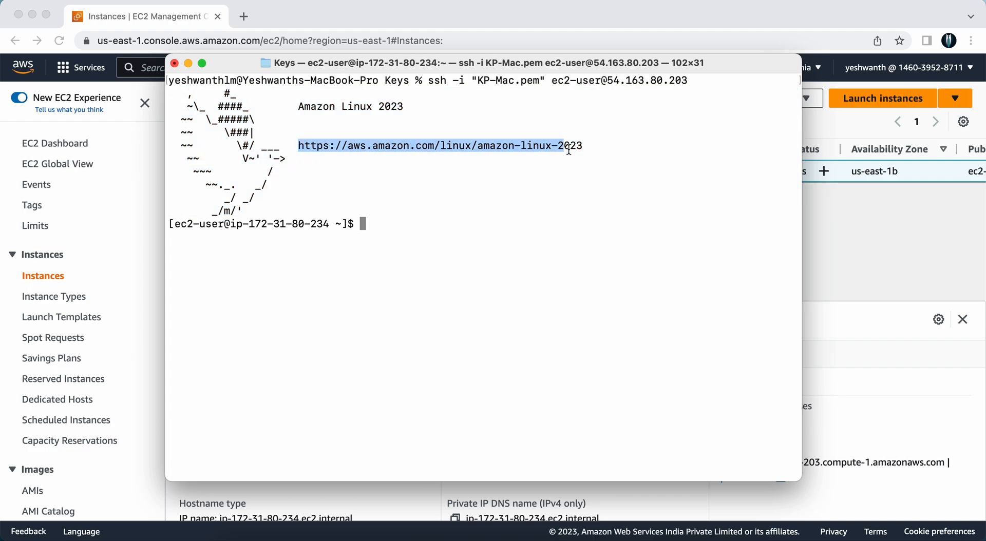
{"action": "left_click", "coordinate": [406, 210]}
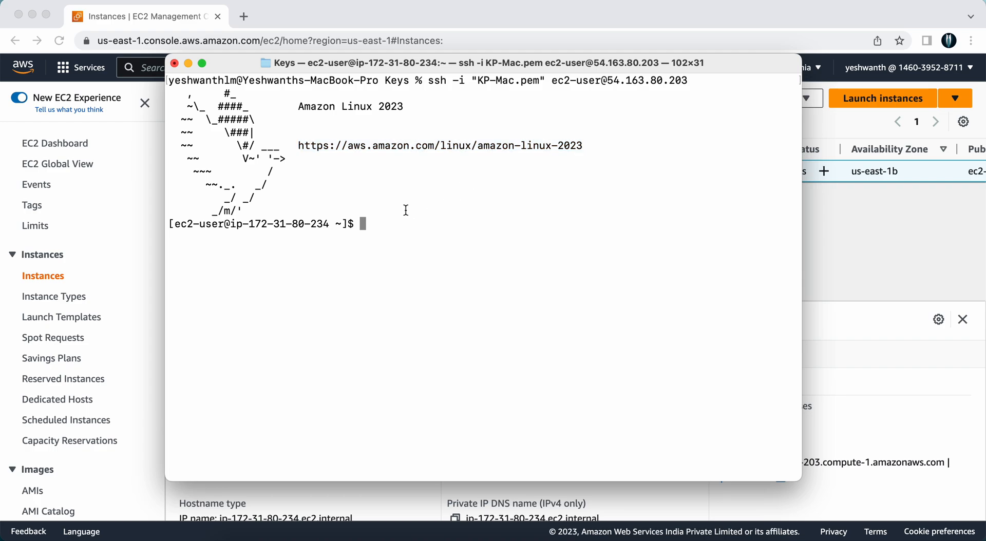
Highlight the ec2-user name and private hostname parts in the shell prompt
{"action": "double_click", "coordinate": [186, 224]}
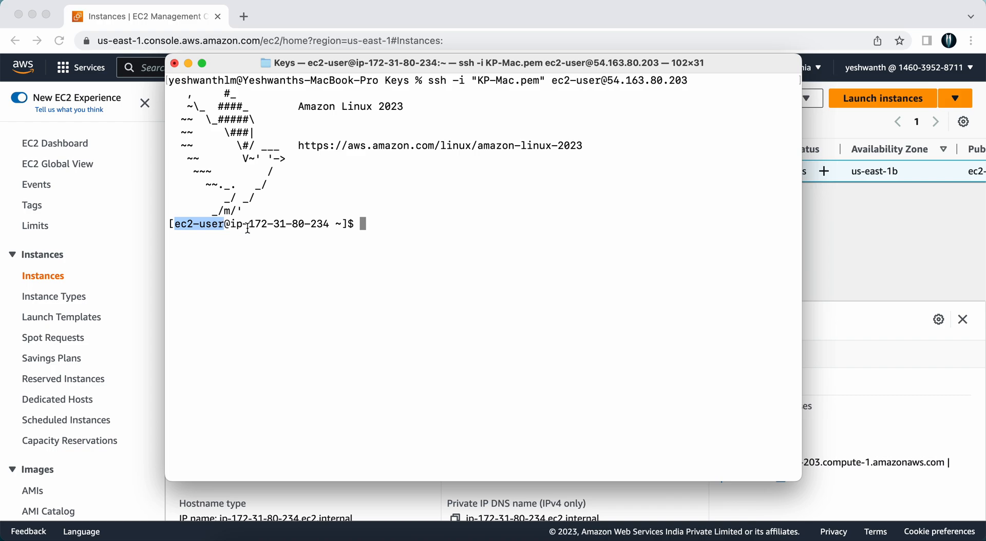
{"action": "left_click_drag", "start_coordinate": [230, 224], "coordinate": [328, 224]}
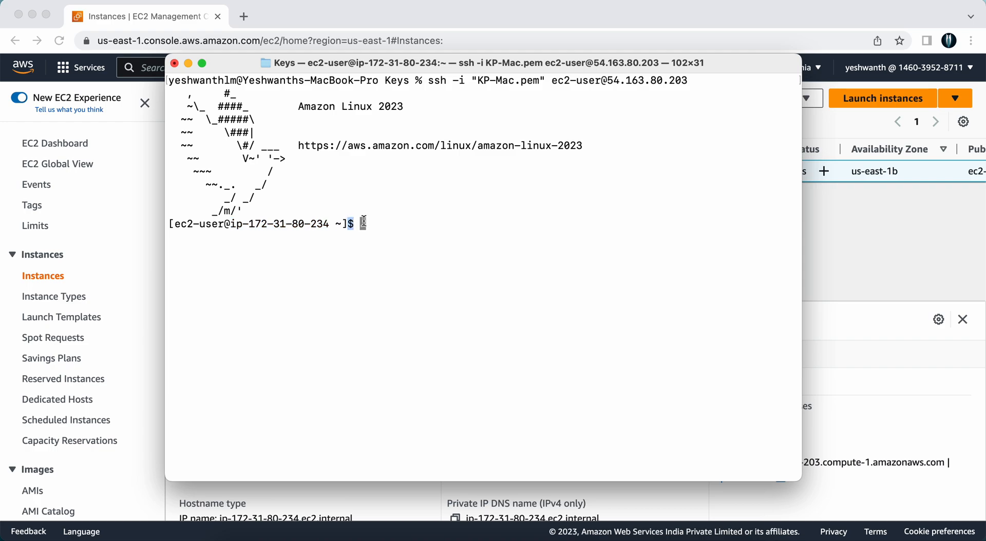
{"action": "left_click", "coordinate": [454, 421]}
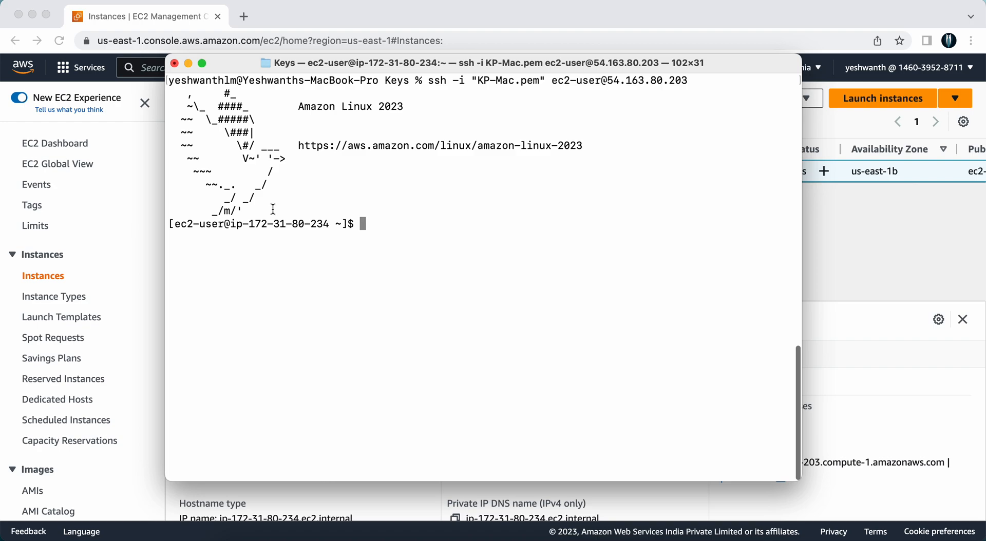
{"action": "double_click", "coordinate": [255, 224]}
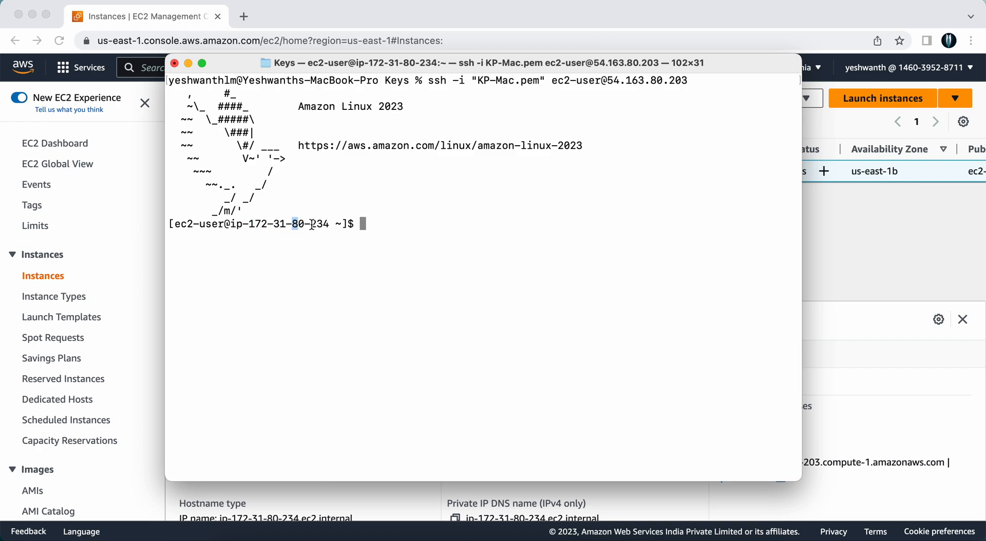
{"action": "double_click", "coordinate": [319, 223]}
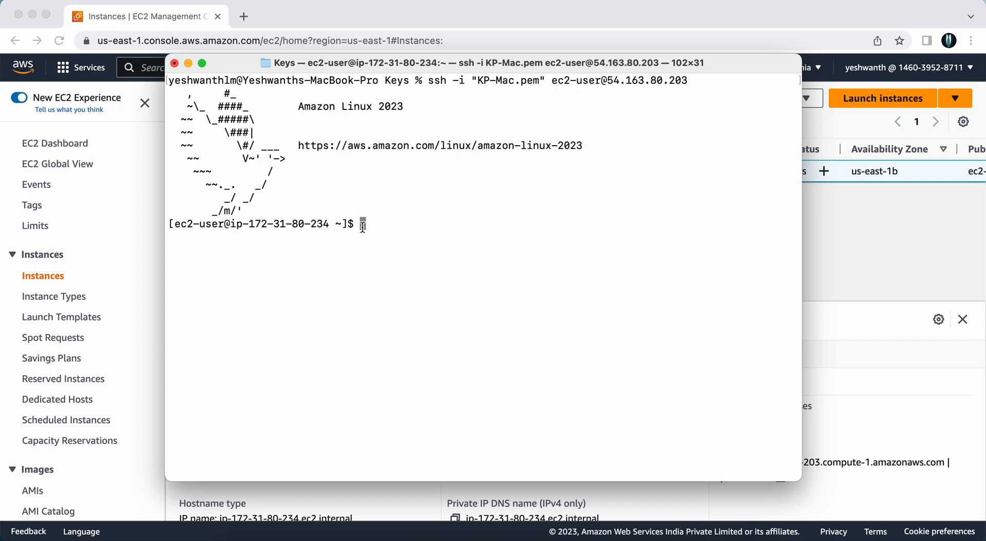
{"action": "mouse_move", "coordinate": [391, 207]}
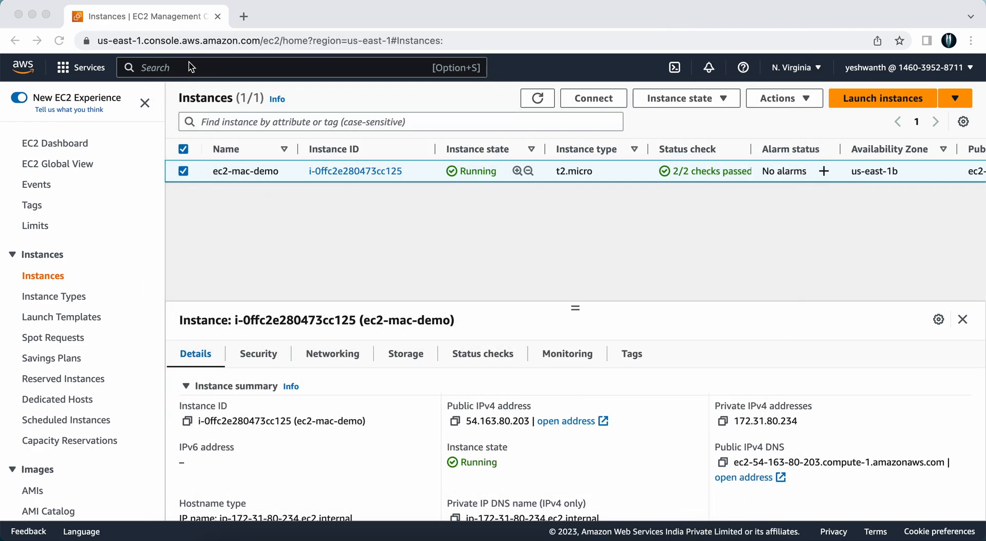
{"action": "mouse_move", "coordinate": [586, 107]}
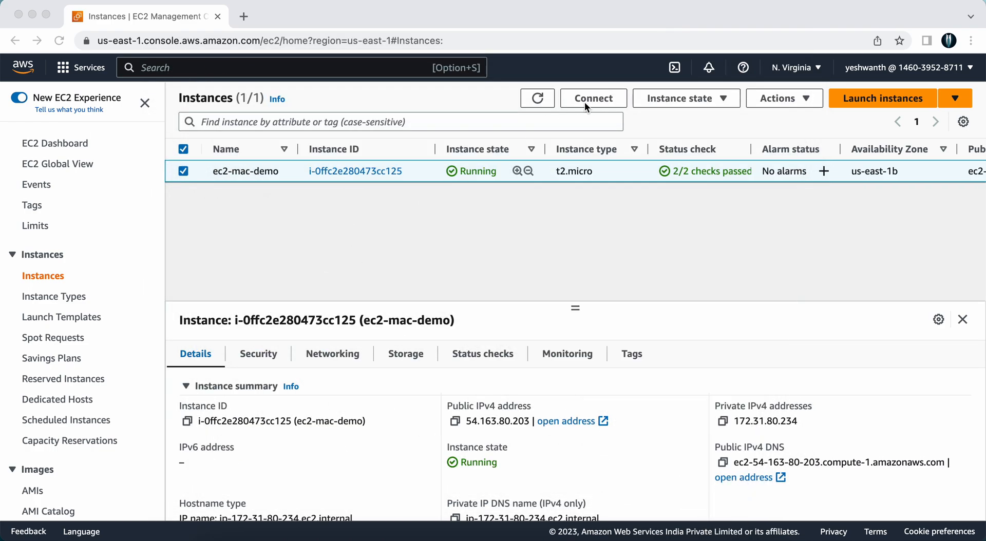
Open Connect for ec2-mac-demo and show the SSH client instructions
{"action": "left_click", "coordinate": [593, 98]}
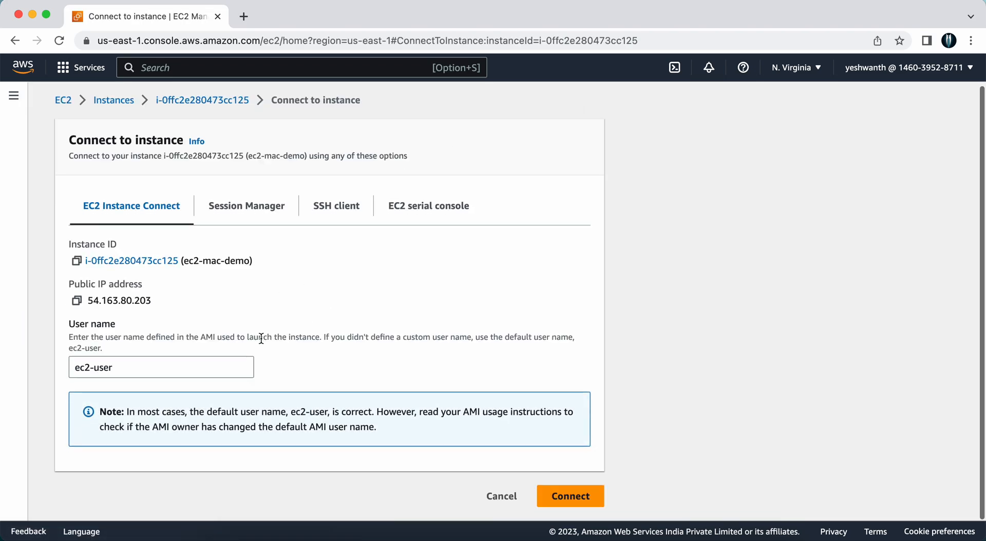
{"action": "left_click", "coordinate": [336, 206]}
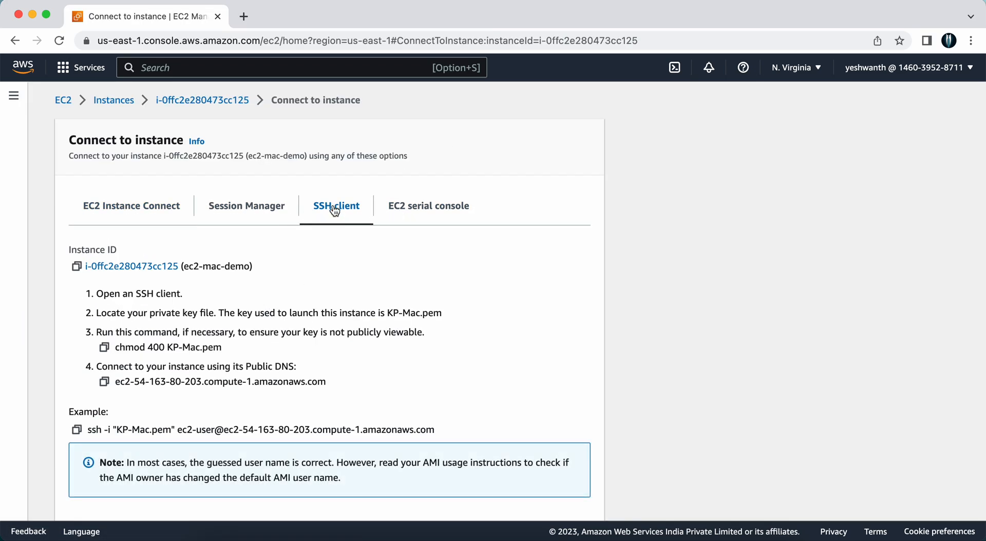
{"action": "scroll", "scroll_direction": "down", "scroll_amount": 3}
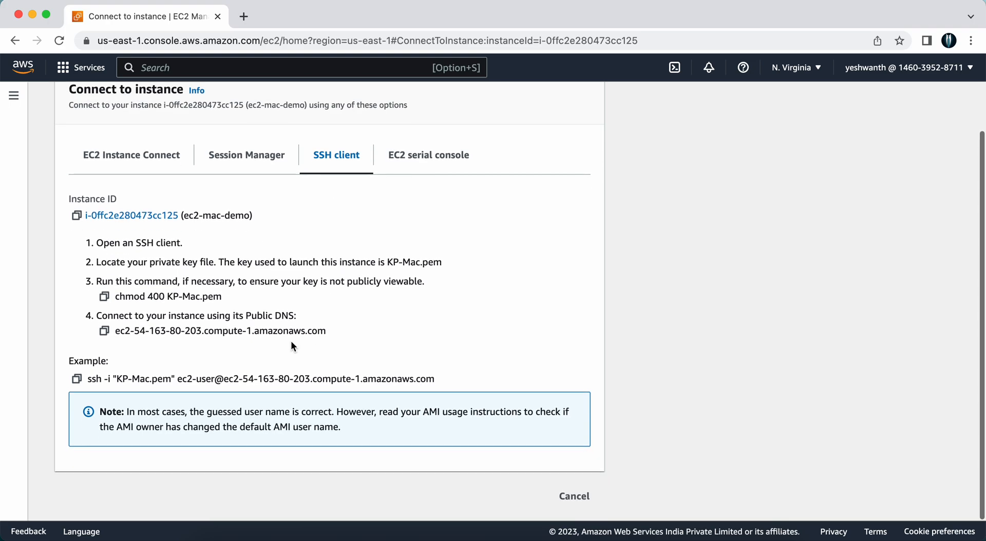
{"action": "left_click_drag", "start_coordinate": [85, 379], "coordinate": [195, 378]}
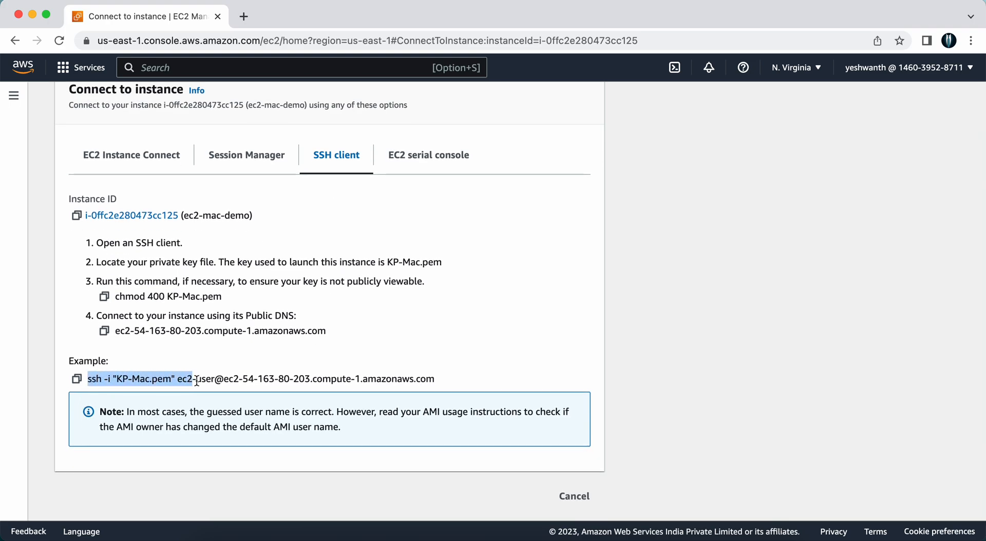
{"action": "left_click_drag", "start_coordinate": [195, 378], "coordinate": [409, 379]}
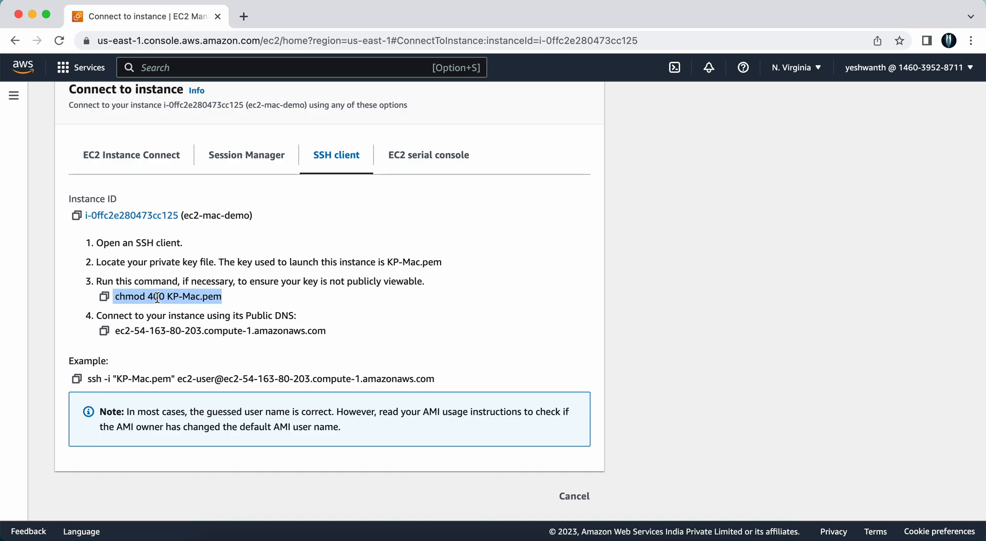
{"action": "double_click", "coordinate": [155, 297]}
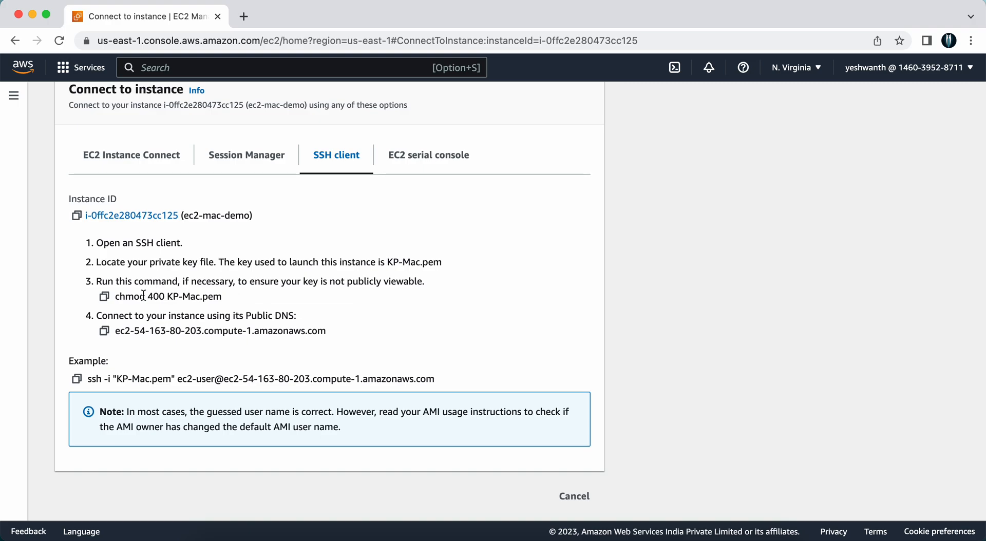
{"action": "double_click", "coordinate": [155, 296]}
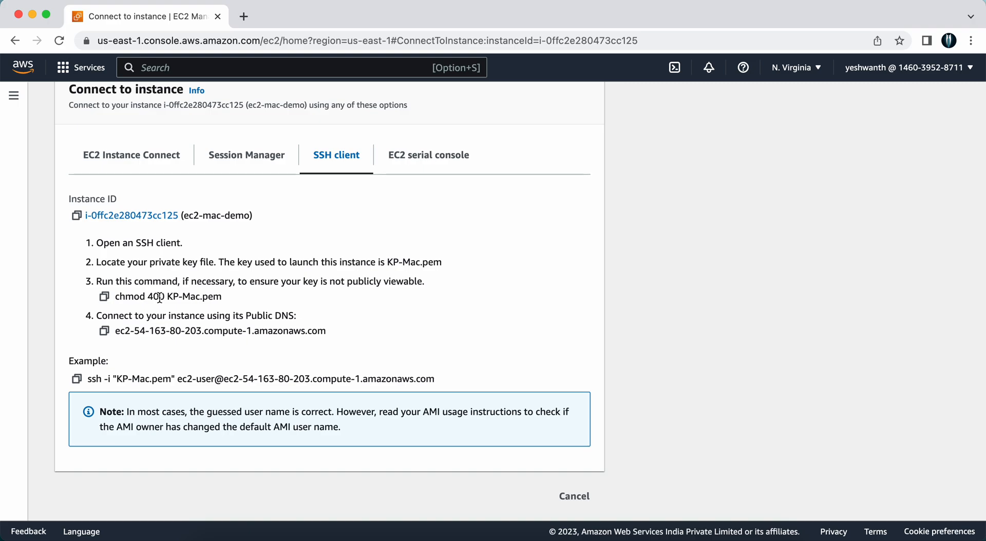
{"action": "mouse_move", "coordinate": [186, 294]}
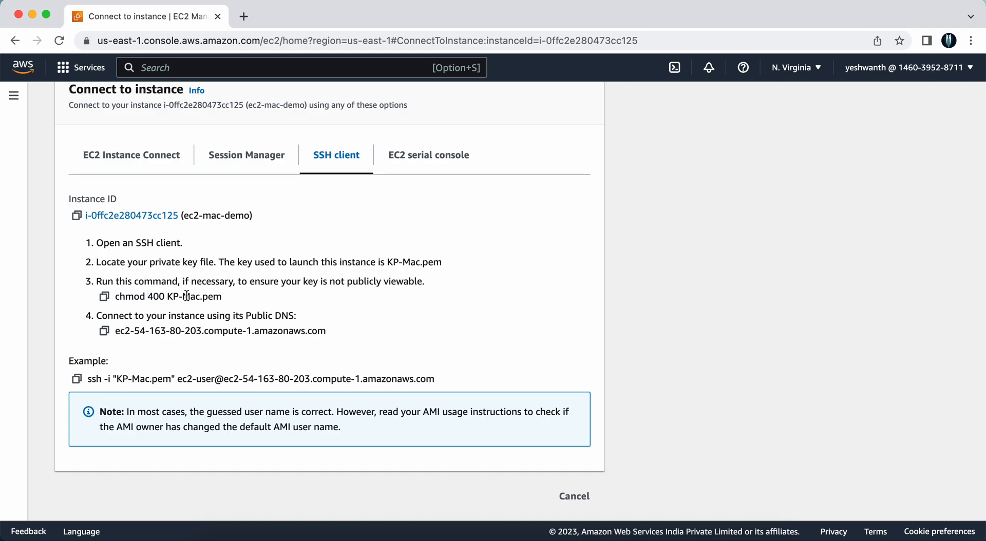
{"action": "double_click", "coordinate": [155, 296]}
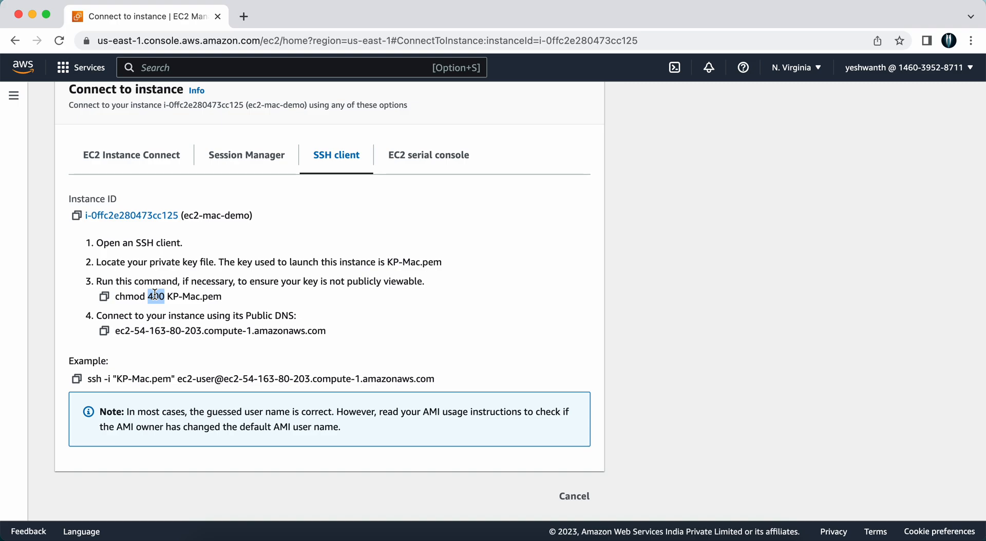